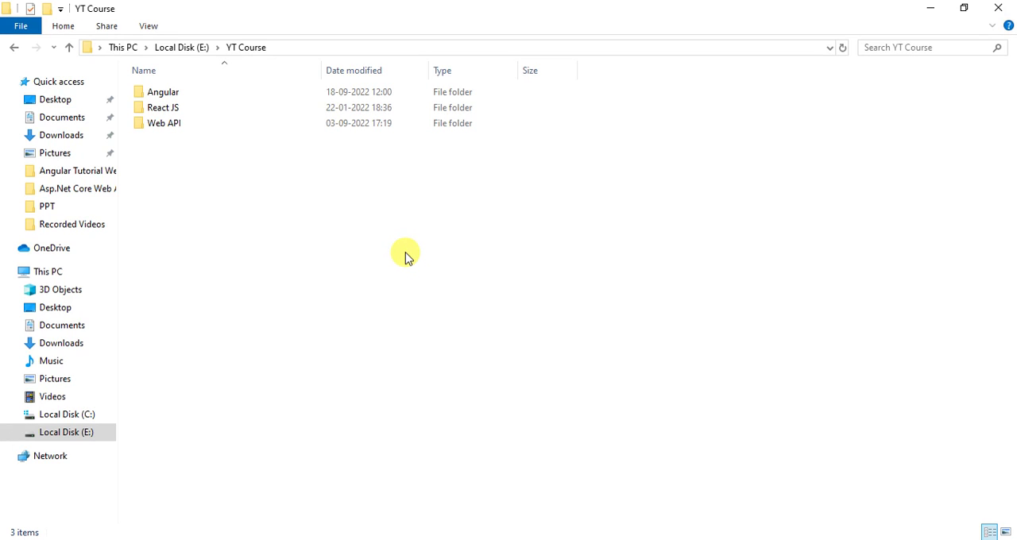
# Open the Angular folder under E:\YT Course in File Explorer.
pyautogui.click(163, 92)
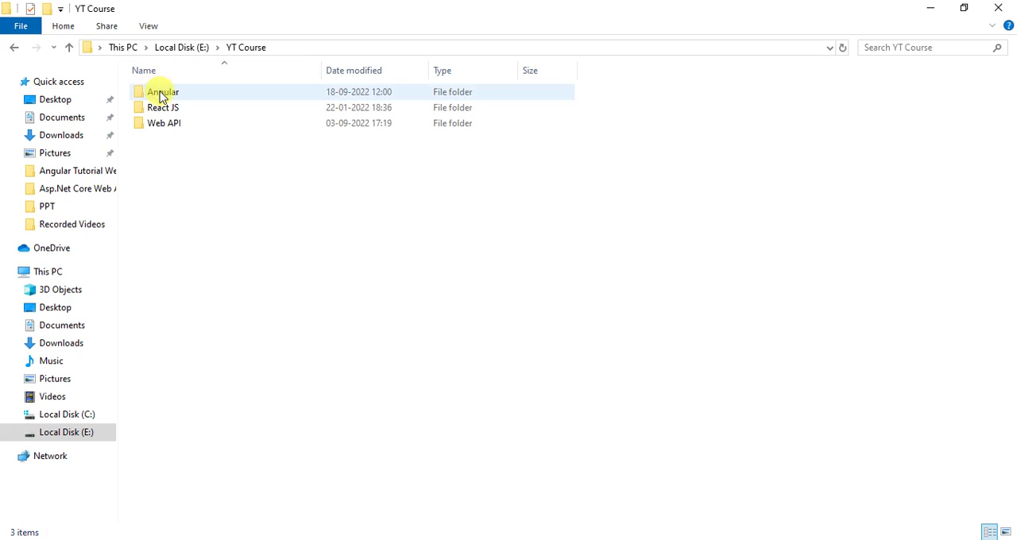
pyautogui.doubleClick(162, 91)
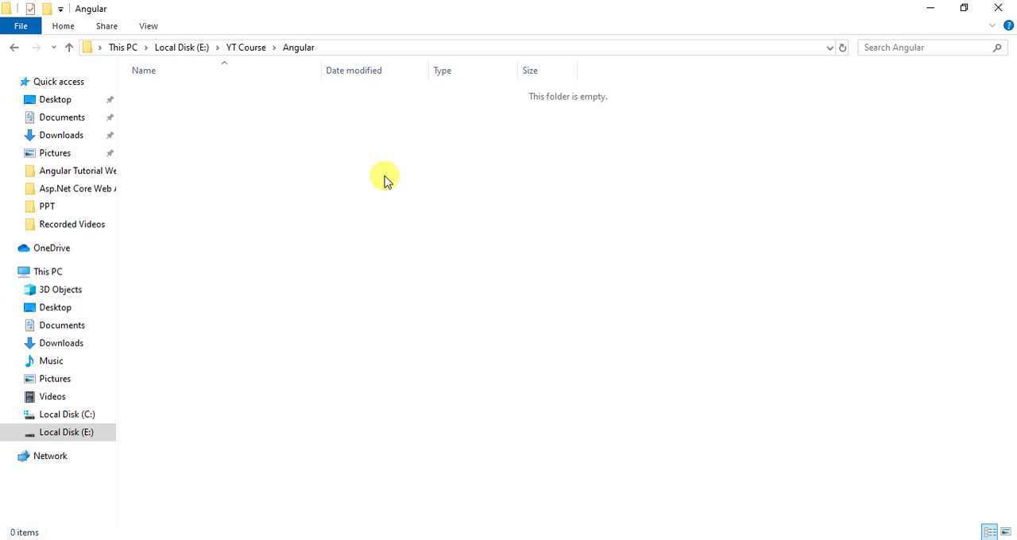
pyautogui.moveTo(407, 164)
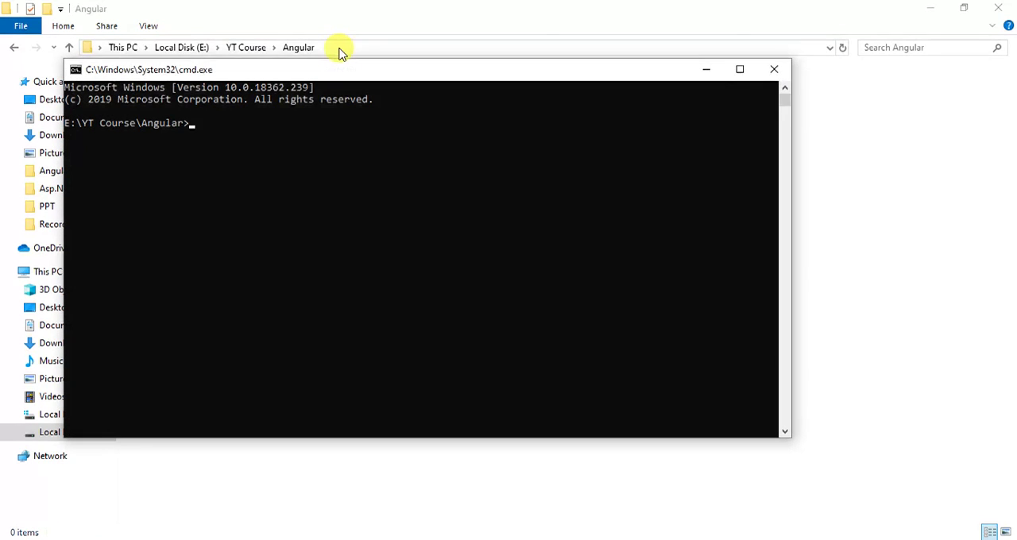
pyautogui.moveTo(221, 137)
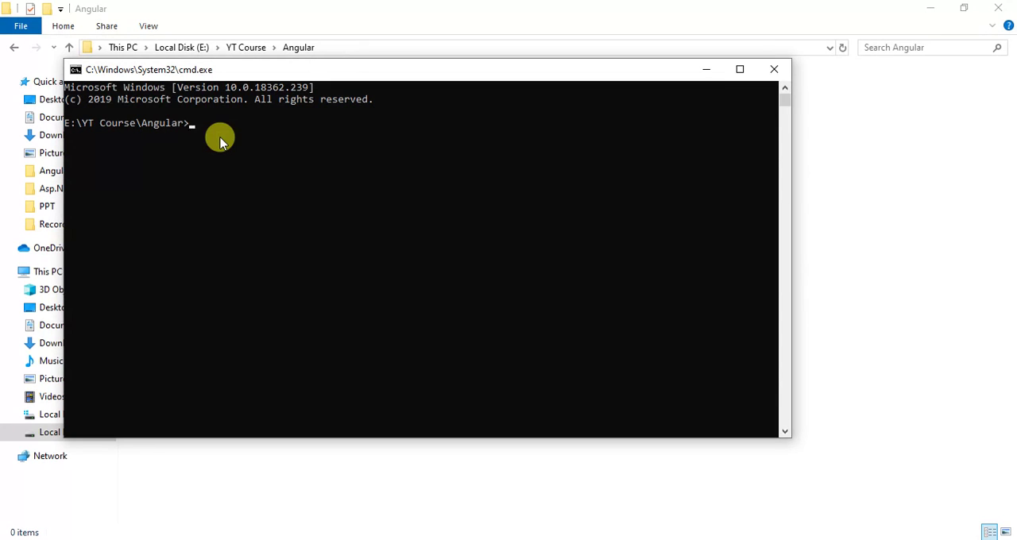
# Run ng new and enter hello-world as the workspace name.
pyautogui.write('ng')
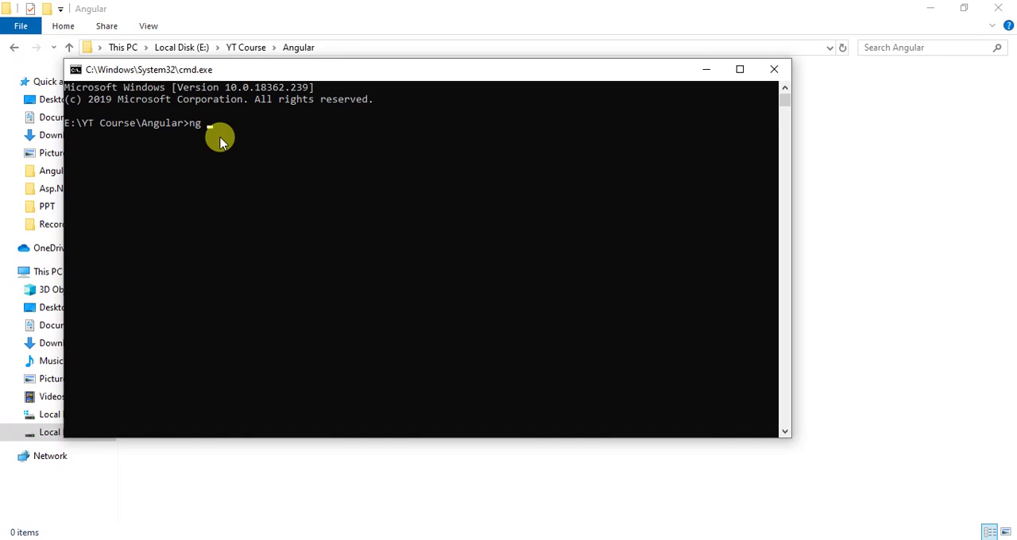
pyautogui.write('new')
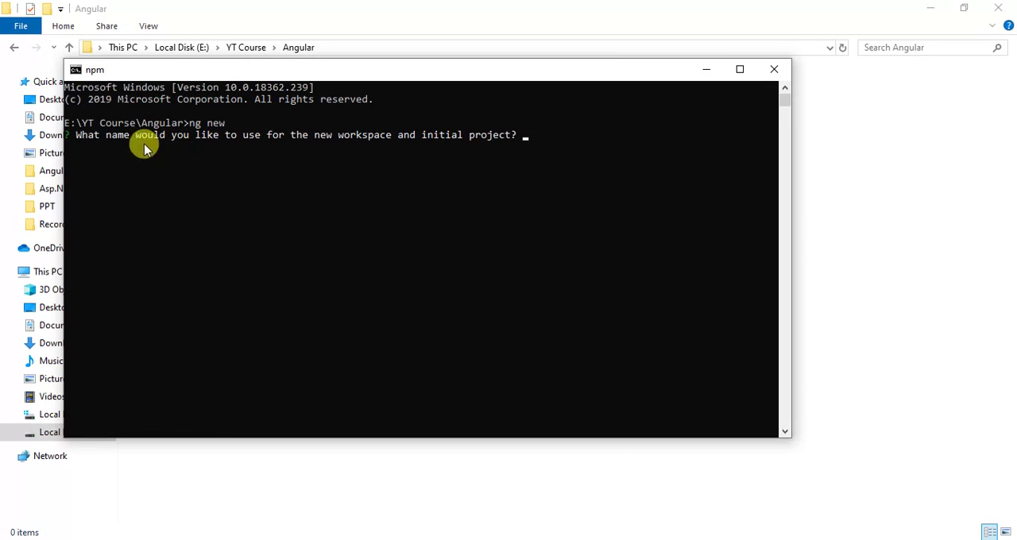
pyautogui.moveTo(235, 153)
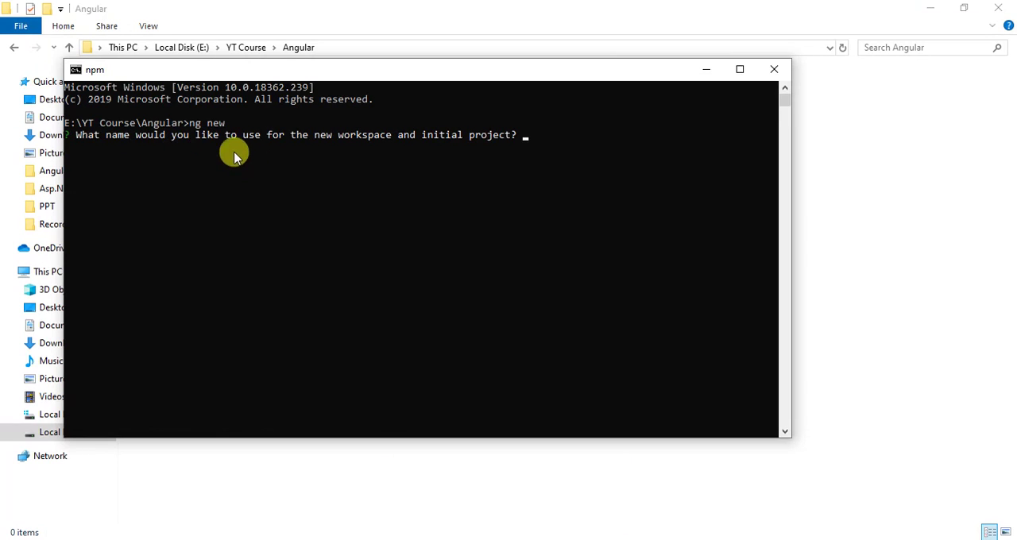
pyautogui.moveTo(271, 153)
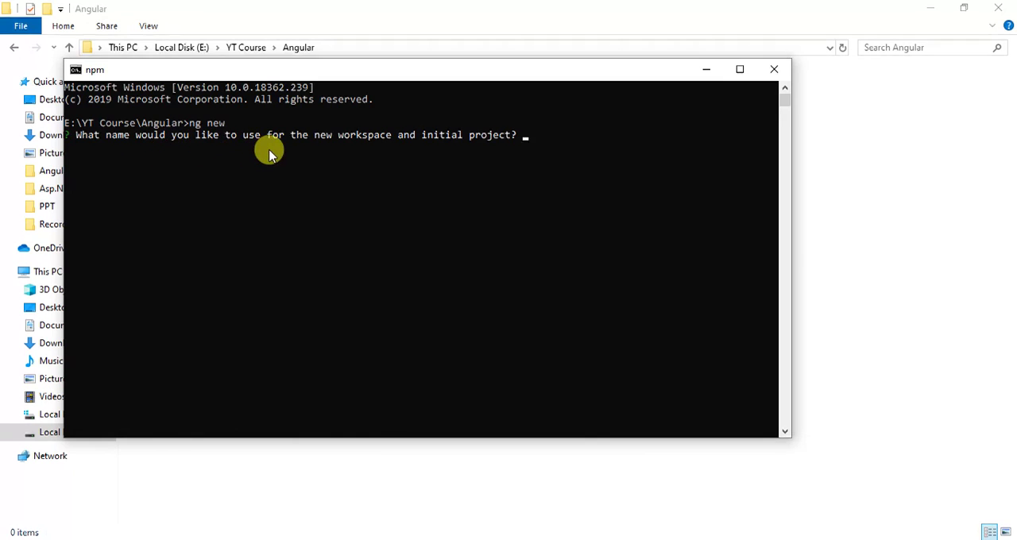
pyautogui.moveTo(509, 149)
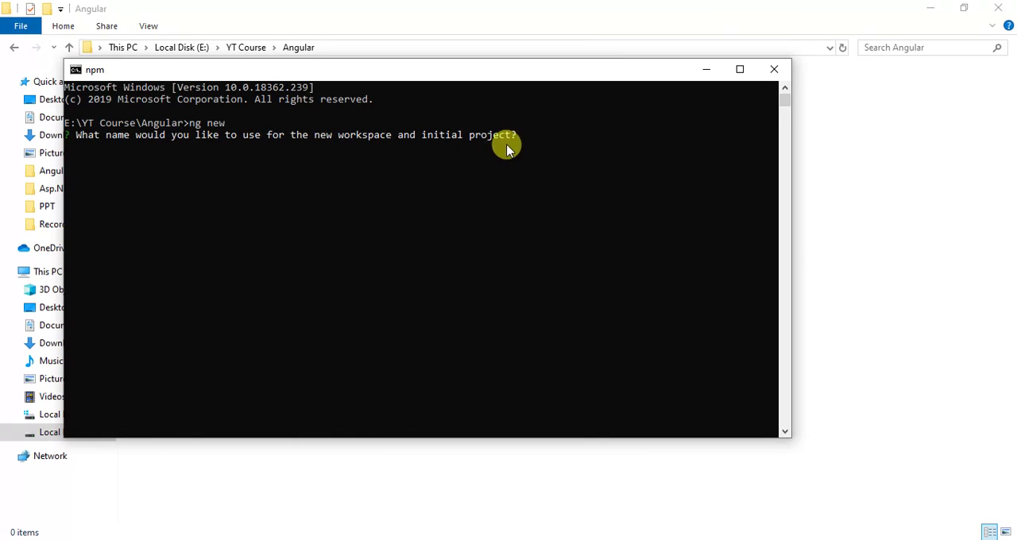
pyautogui.moveTo(514, 151)
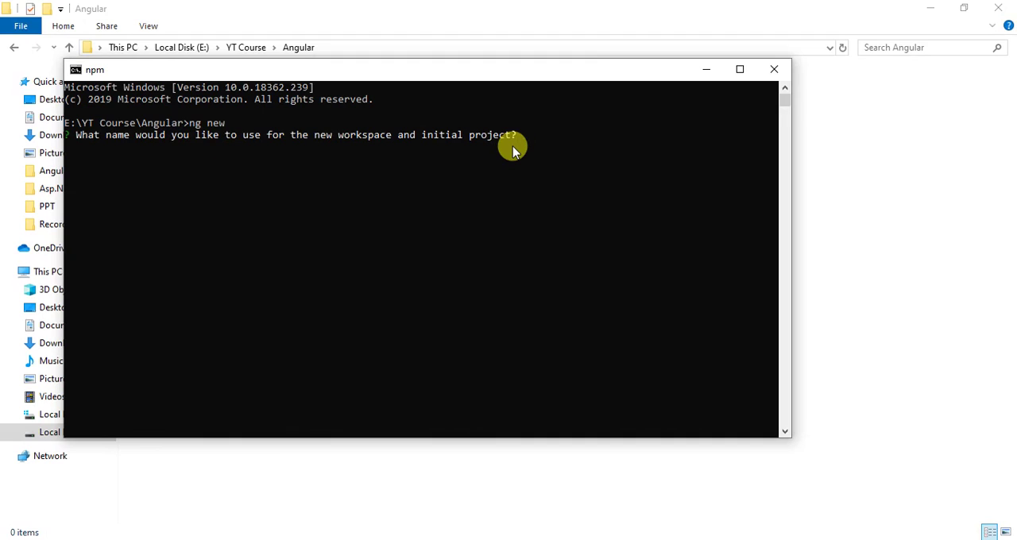
pyautogui.write('hello')
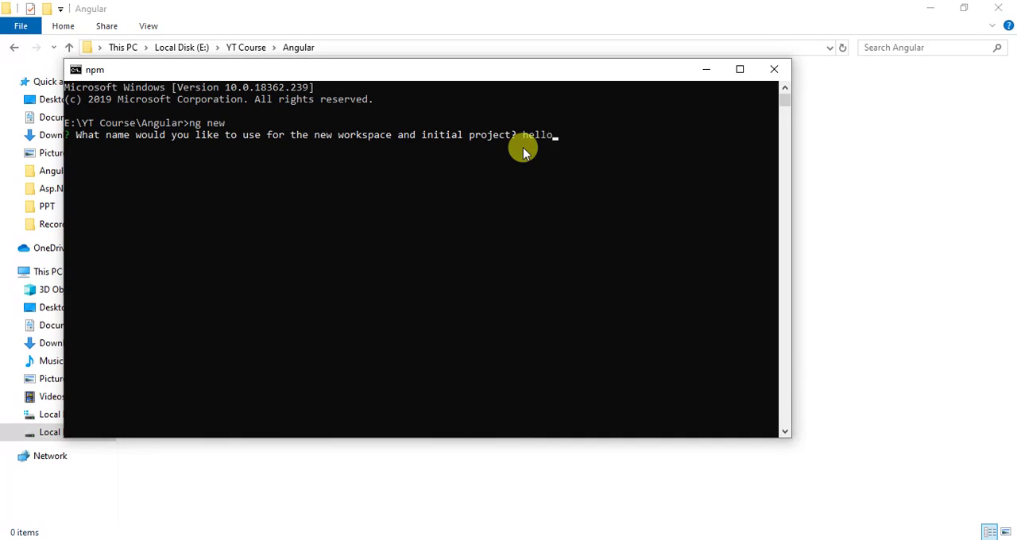
pyautogui.write('-world')
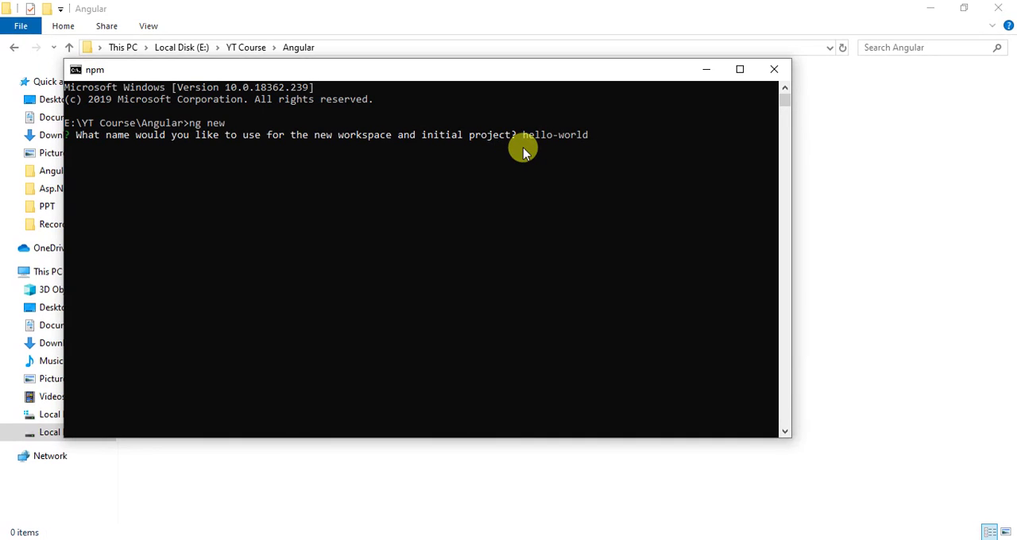
# Confirm the hello-world name, decline Angular routing, and highlight CSS for stylesheets.
pyautogui.press('Return')
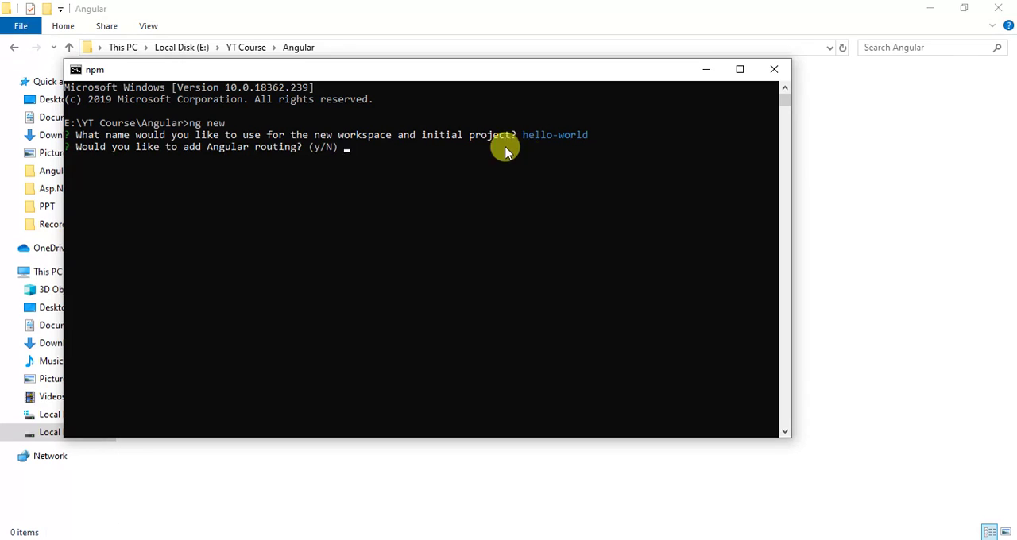
pyautogui.moveTo(142, 166)
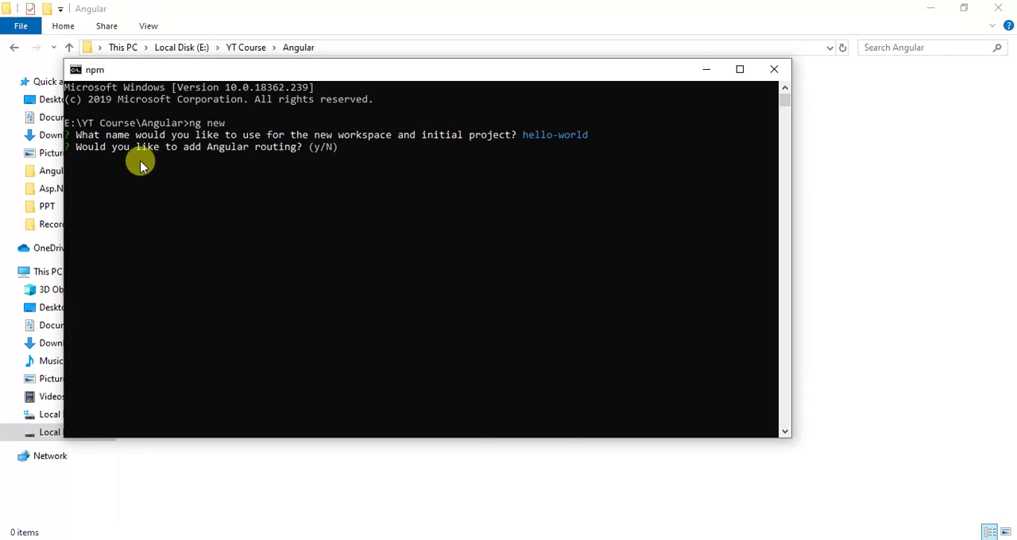
pyautogui.moveTo(360, 167)
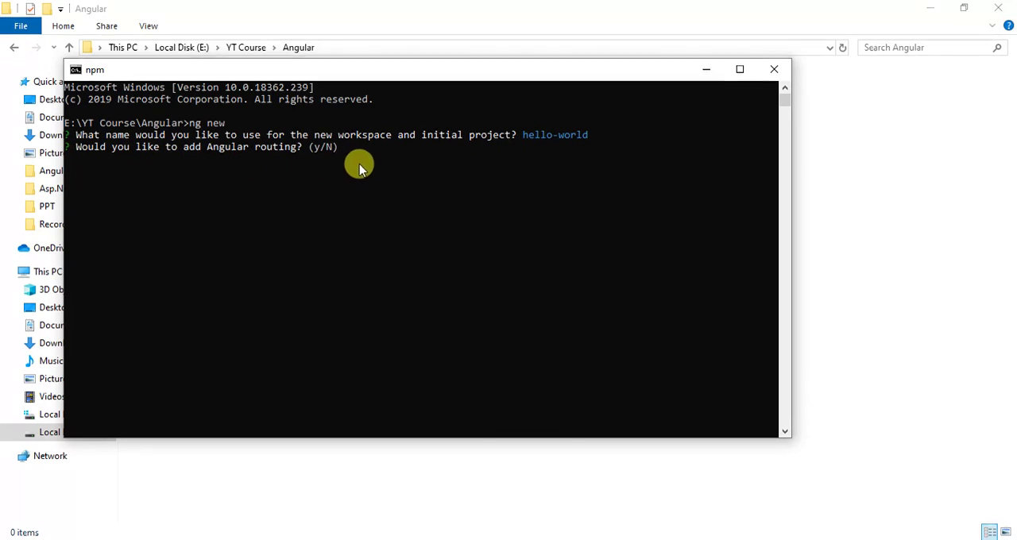
pyautogui.moveTo(373, 167)
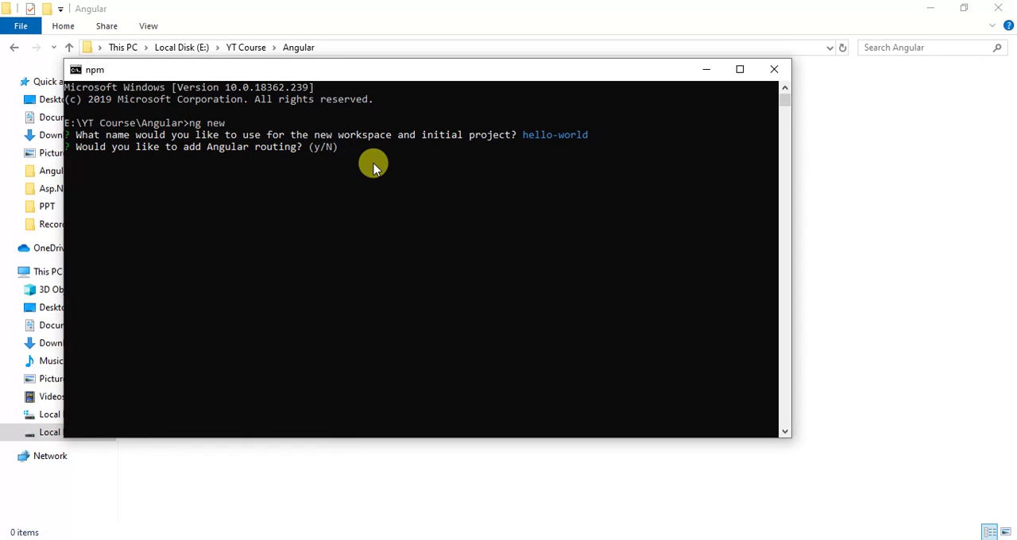
pyautogui.write('n')
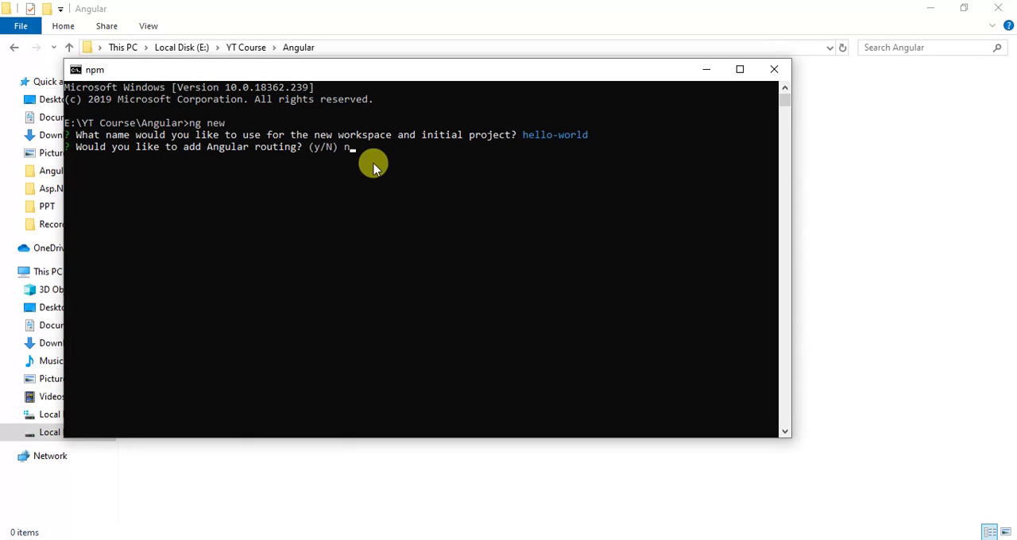
pyautogui.press('Return')
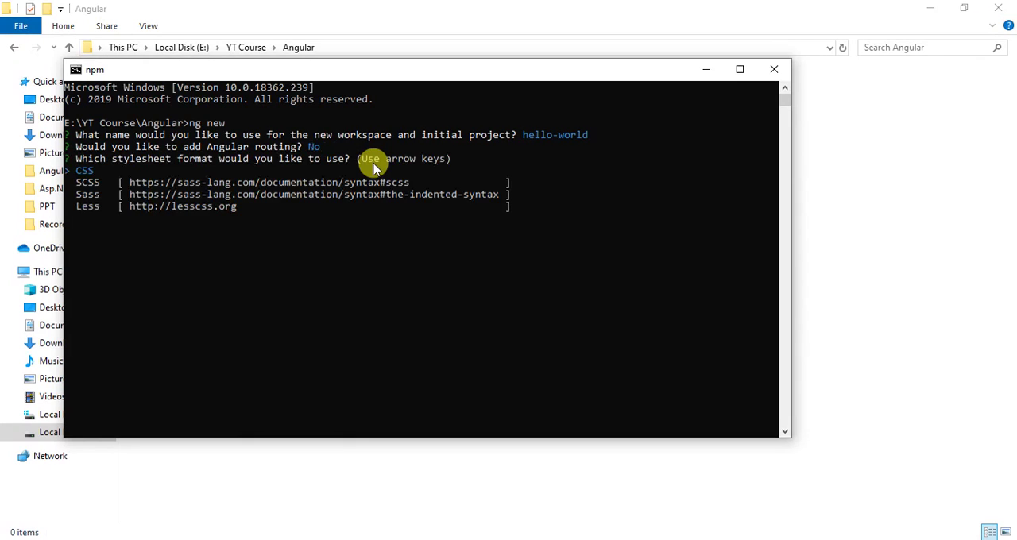
pyautogui.moveTo(177, 186)
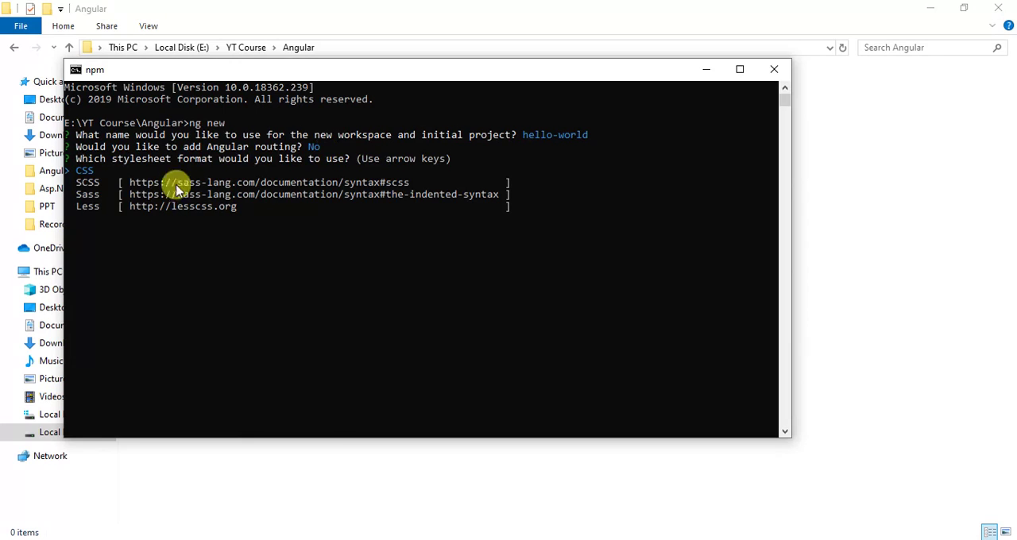
pyautogui.moveTo(151, 183)
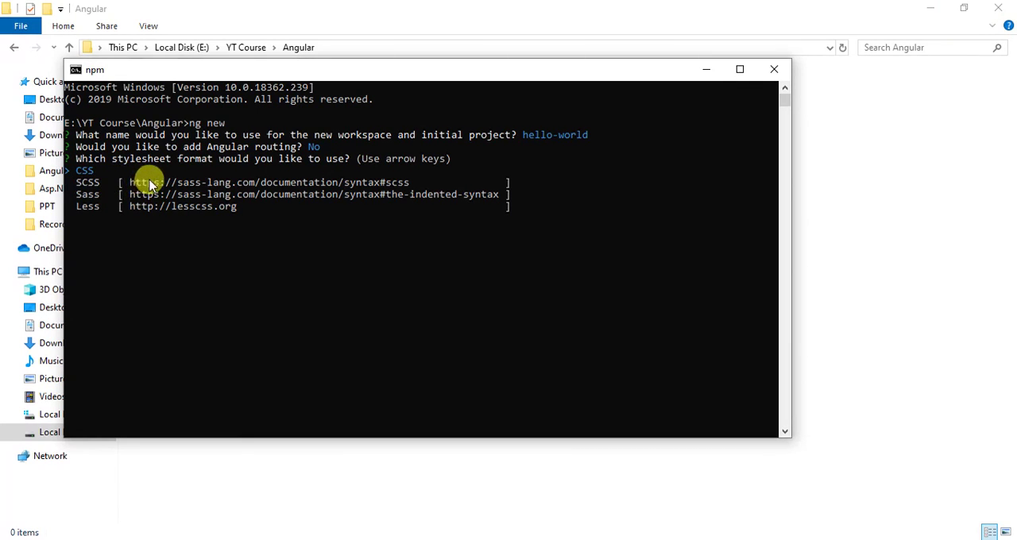
pyautogui.moveTo(342, 173)
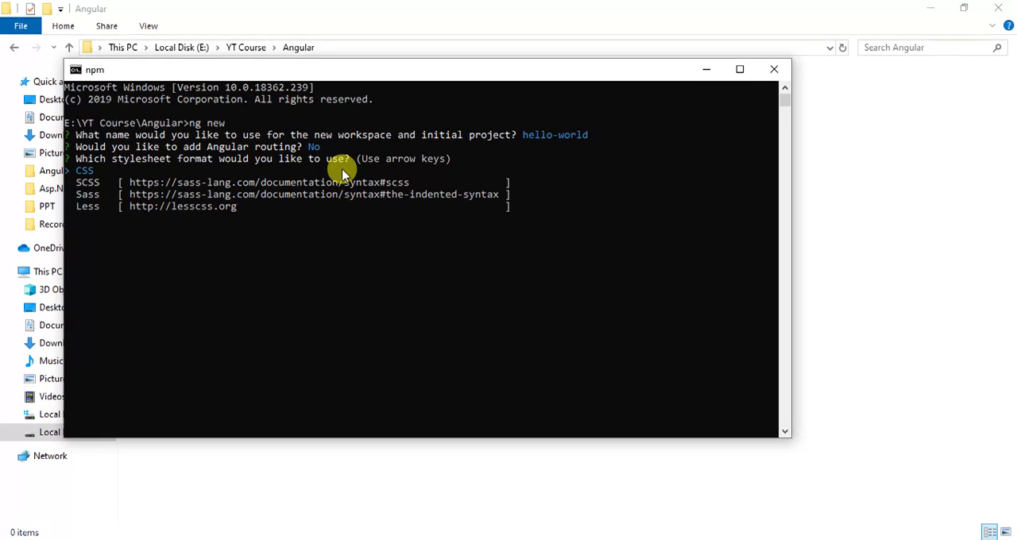
pyautogui.moveTo(203, 199)
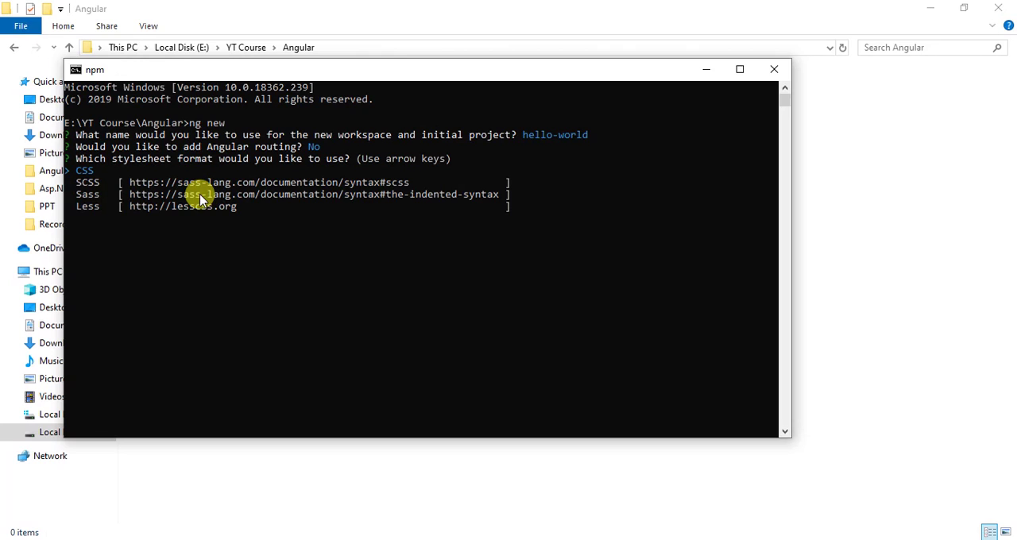
pyautogui.moveTo(442, 337)
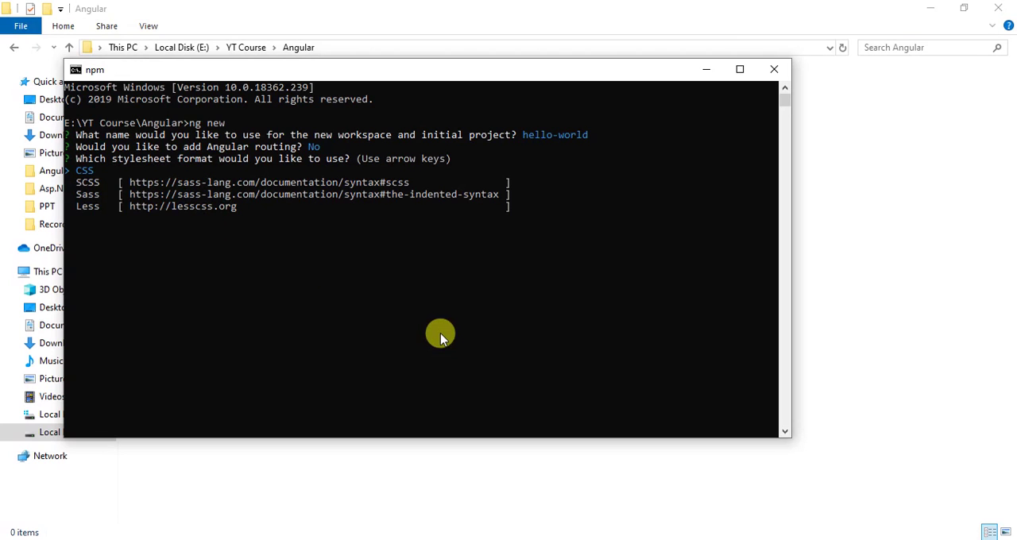
pyautogui.moveTo(89, 176)
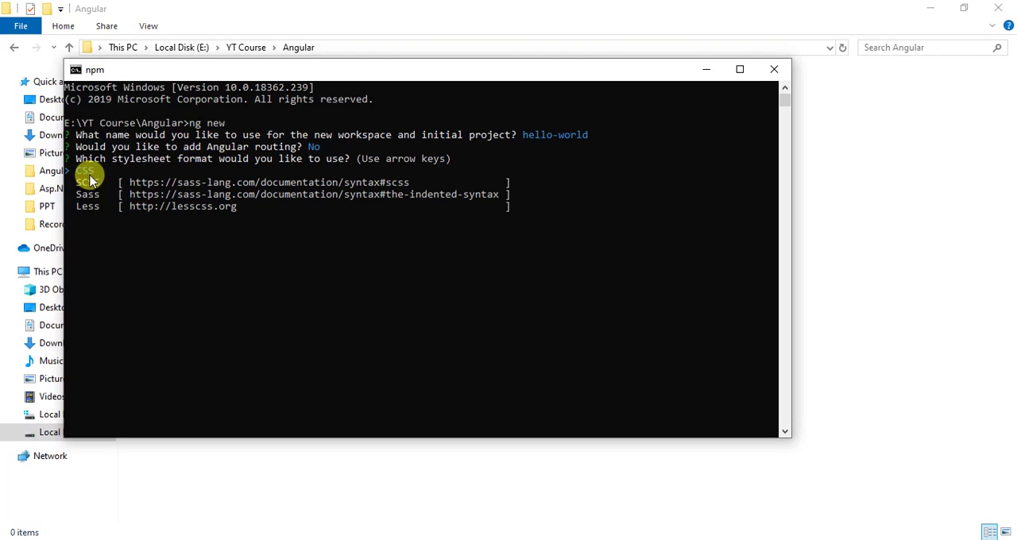
pyautogui.moveTo(120, 199)
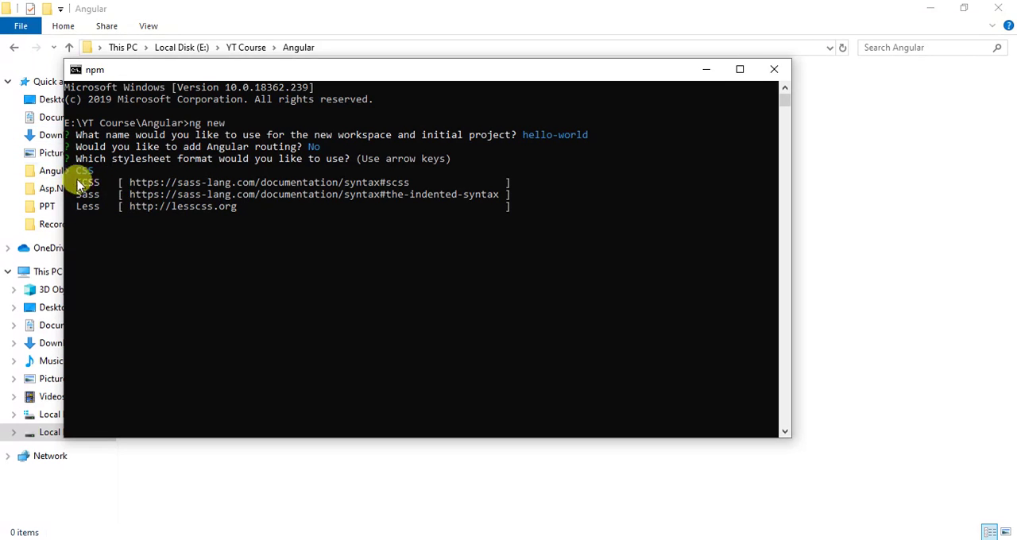
pyautogui.moveTo(107, 225)
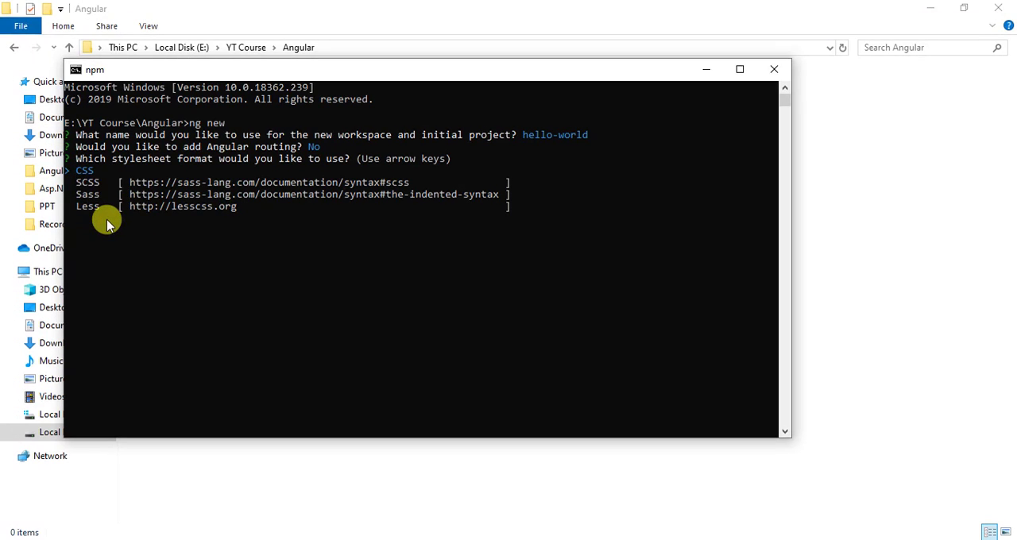
pyautogui.press('down')
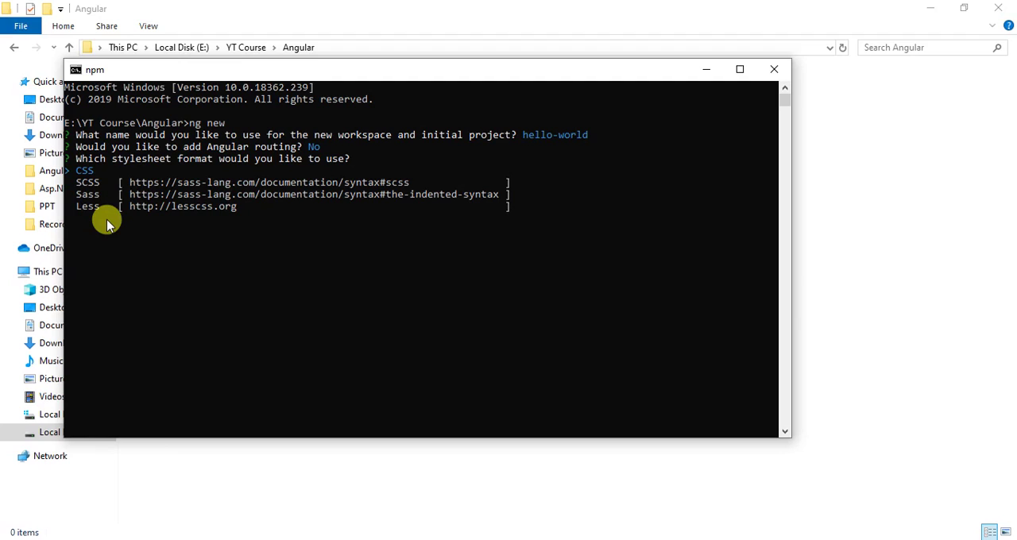
pyautogui.moveTo(101, 175)
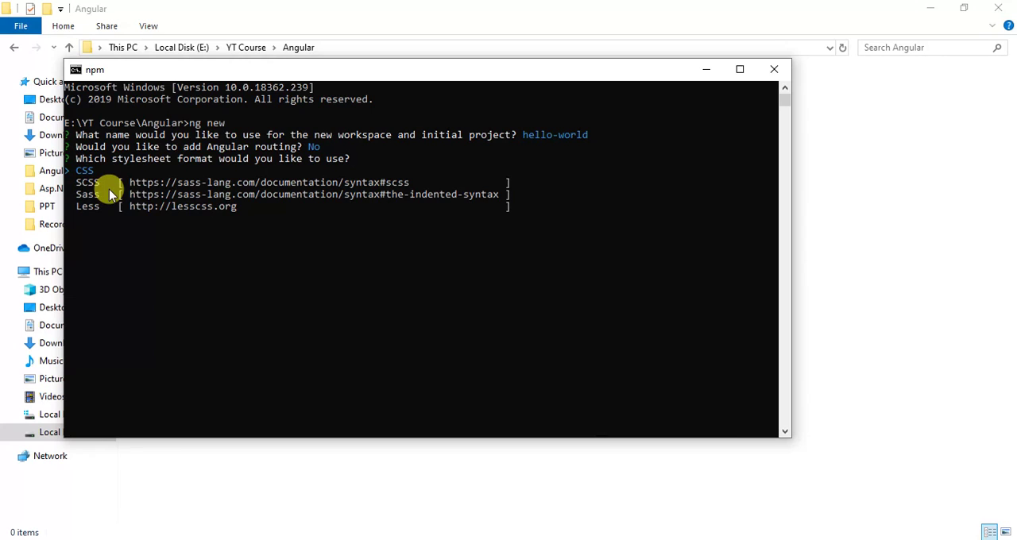
pyautogui.moveTo(139, 214)
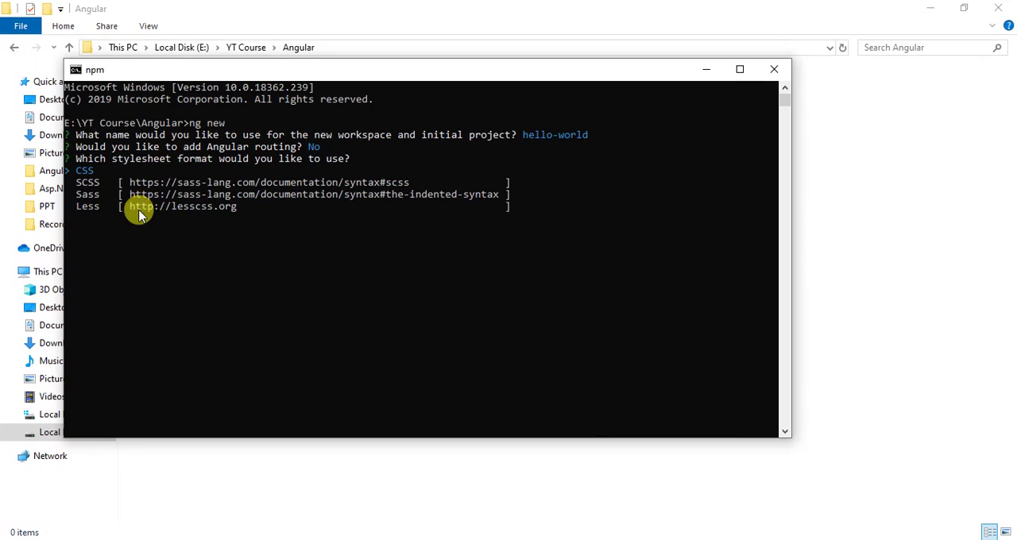
pyautogui.moveTo(114, 179)
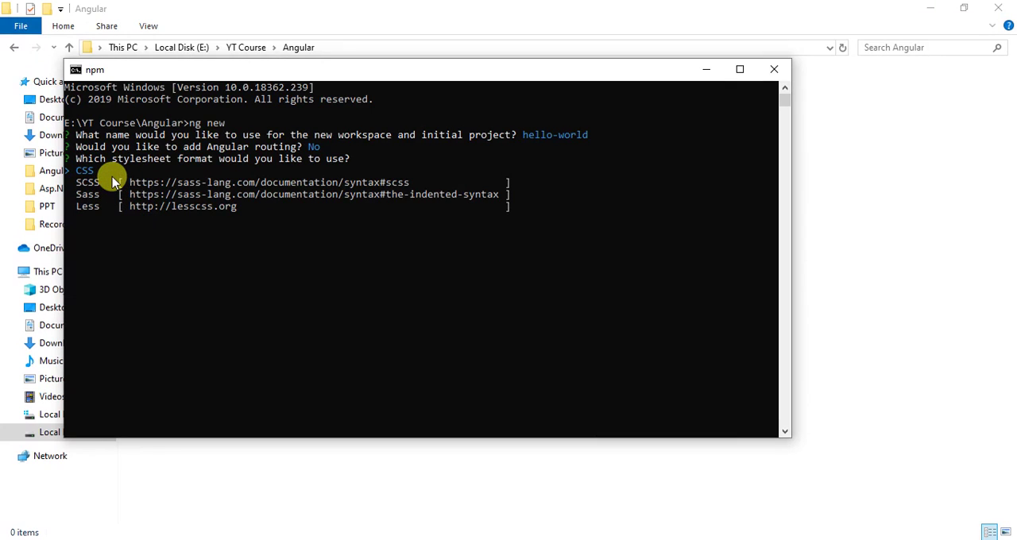
# Accept CSS and open the generated hello-world folder in File Explorer.
pyautogui.press('enter')
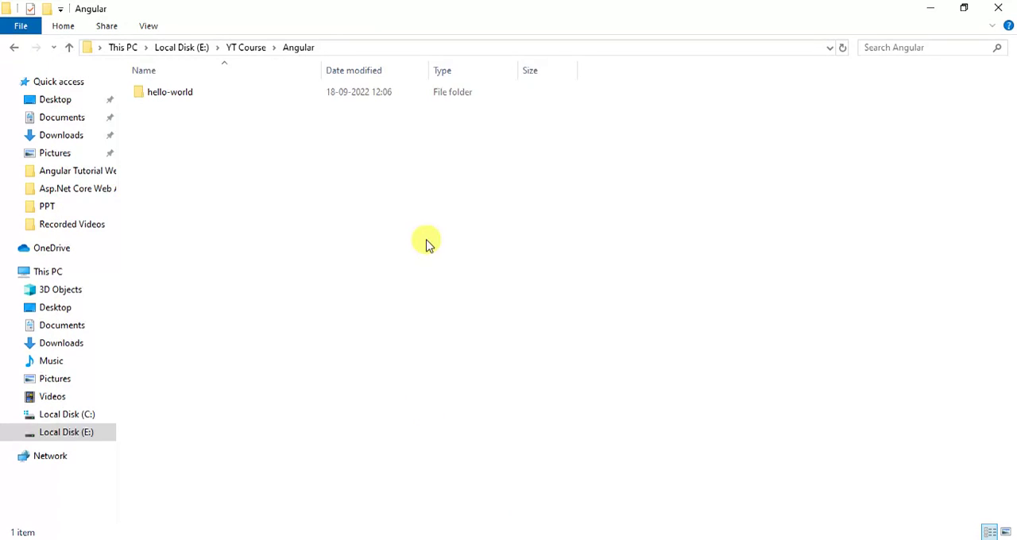
pyautogui.moveTo(171, 124)
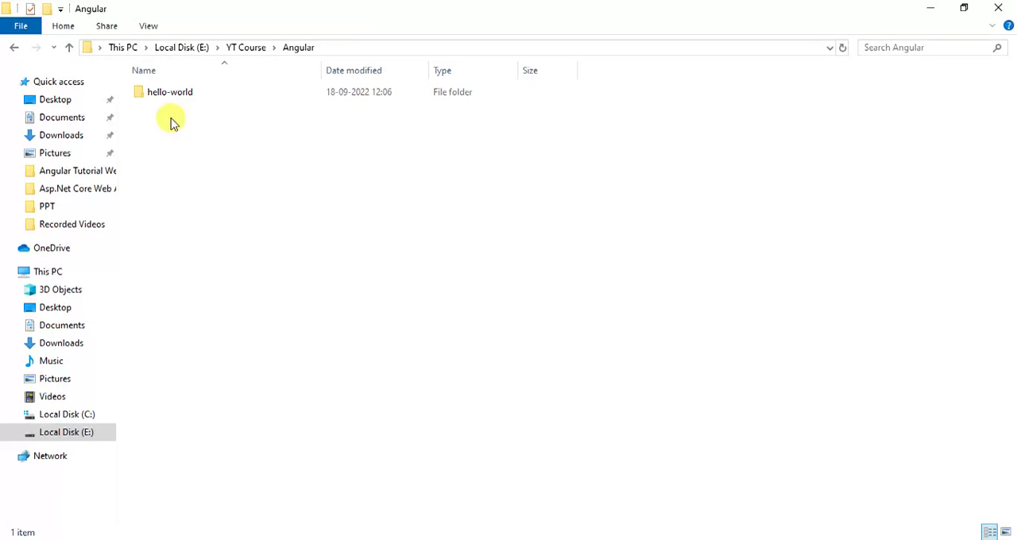
pyautogui.doubleClick(169, 91)
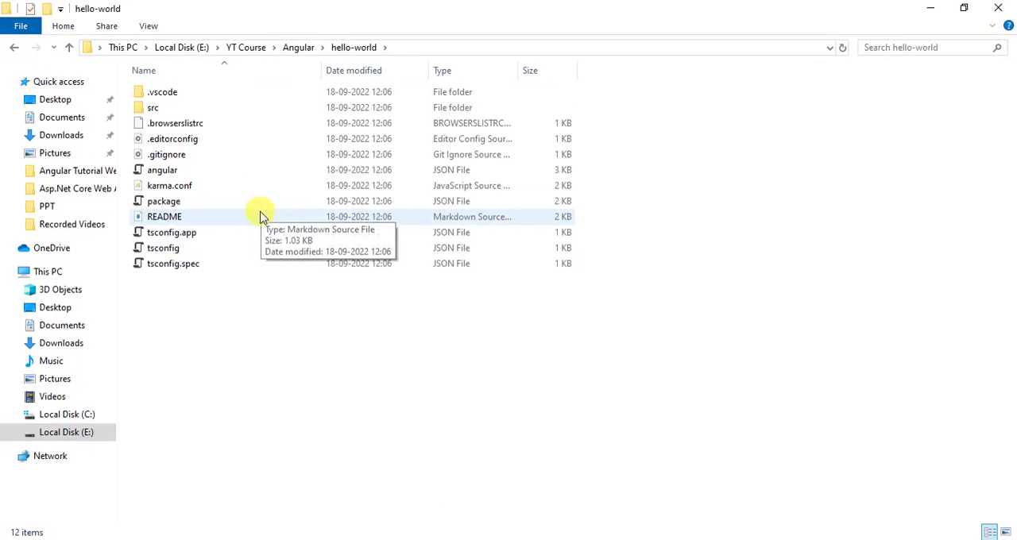
pyautogui.moveTo(270, 255)
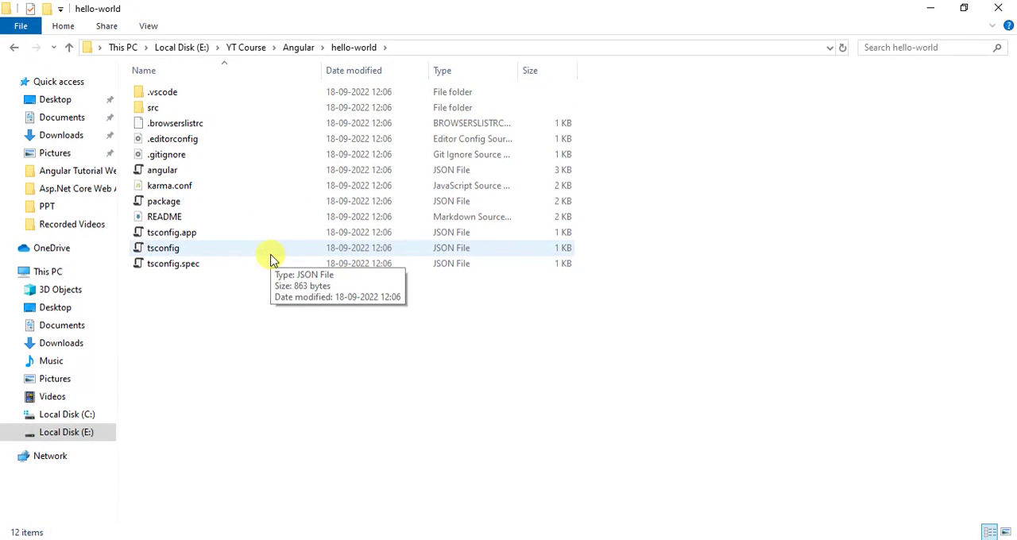
pyautogui.moveTo(214, 310)
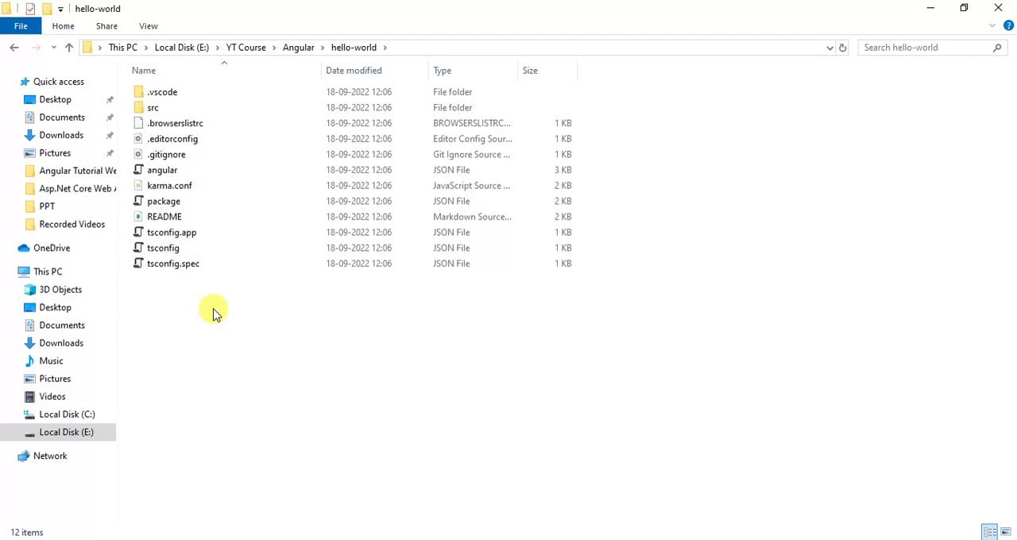
pyautogui.moveTo(523, 481)
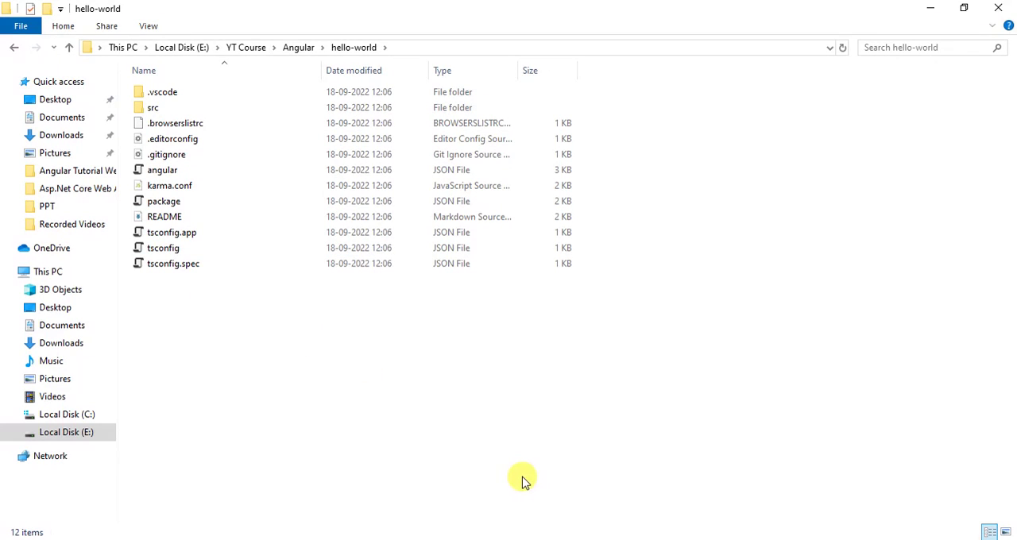
pyautogui.moveTo(278, 309)
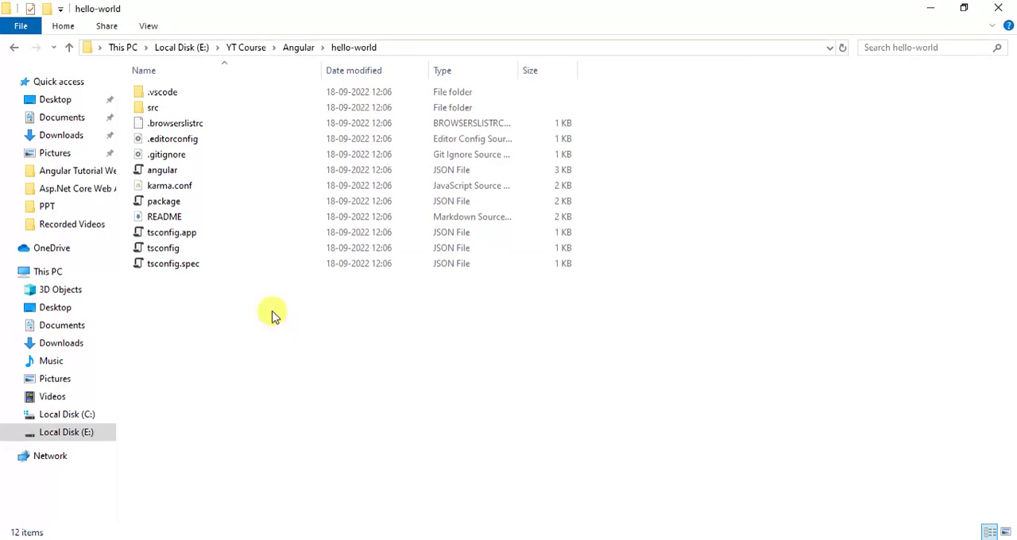
pyautogui.moveTo(211, 127)
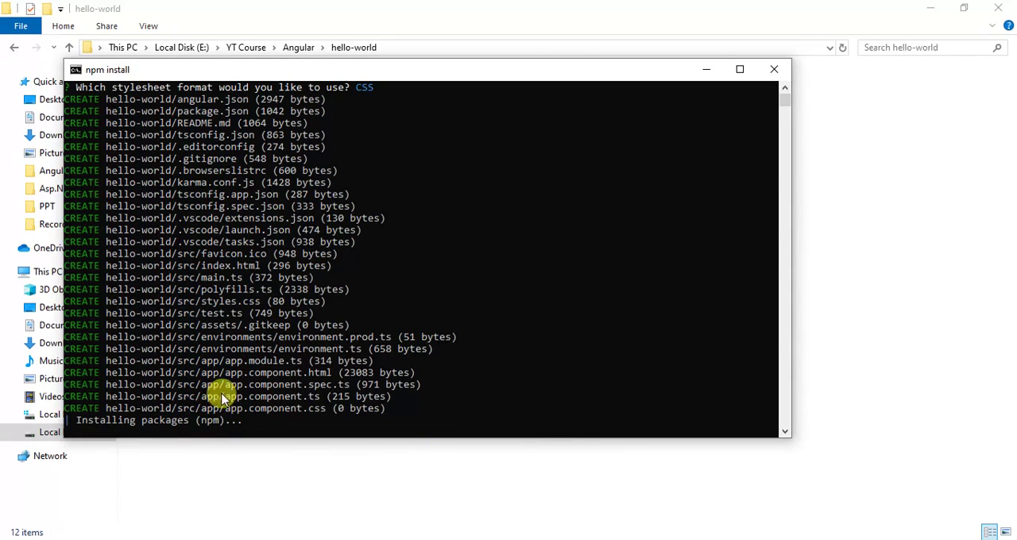
pyautogui.moveTo(235, 425)
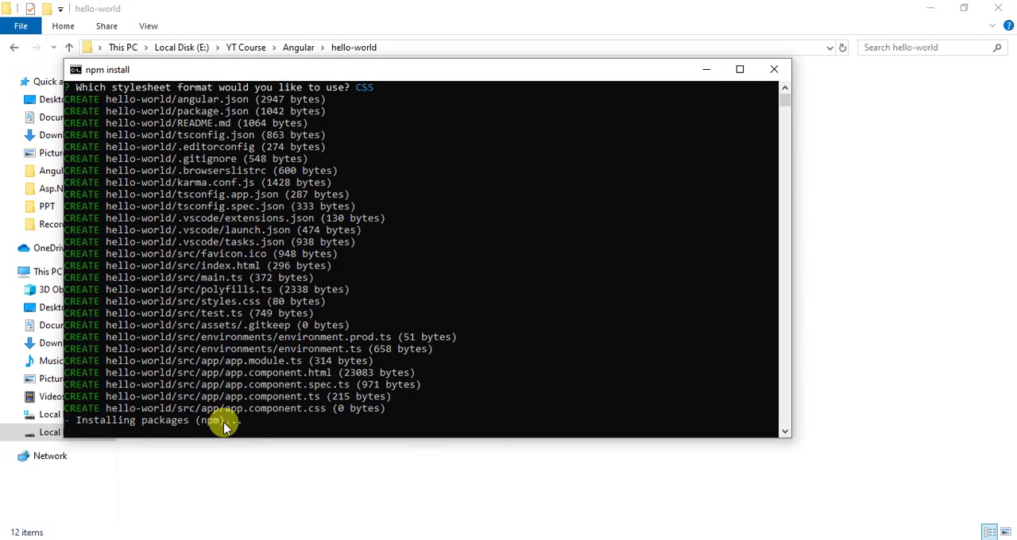
pyautogui.moveTo(758, 320)
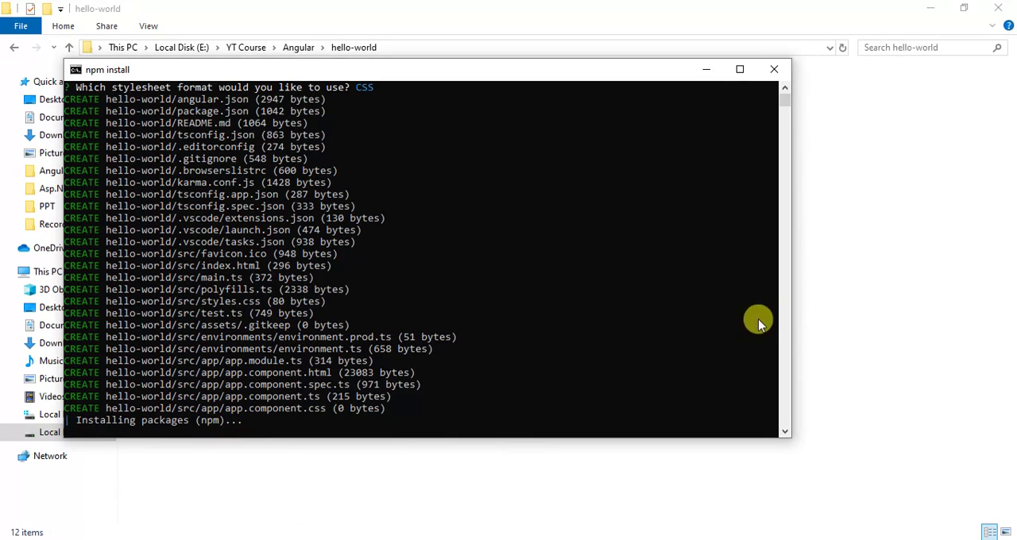
pyautogui.moveTo(783, 87)
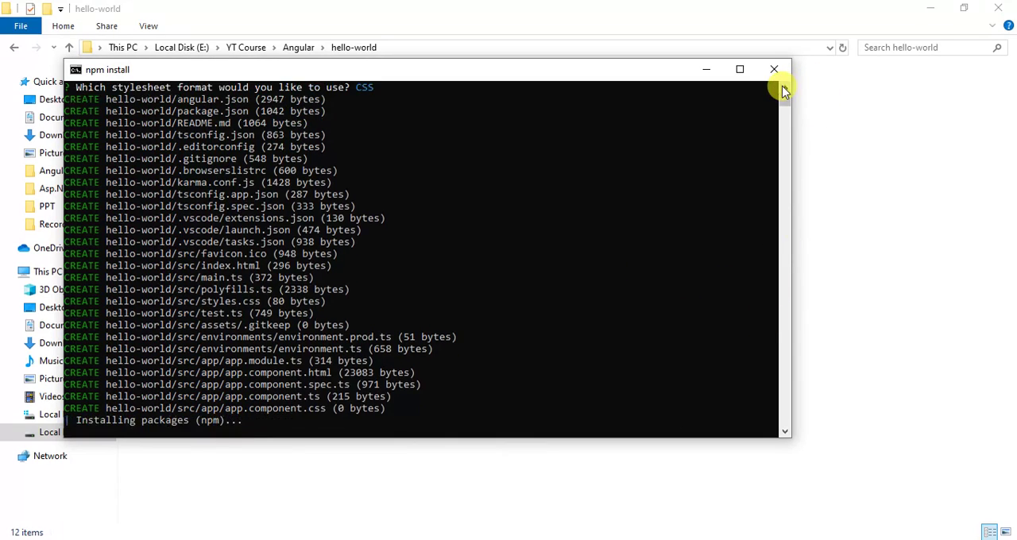
pyautogui.moveTo(318, 272)
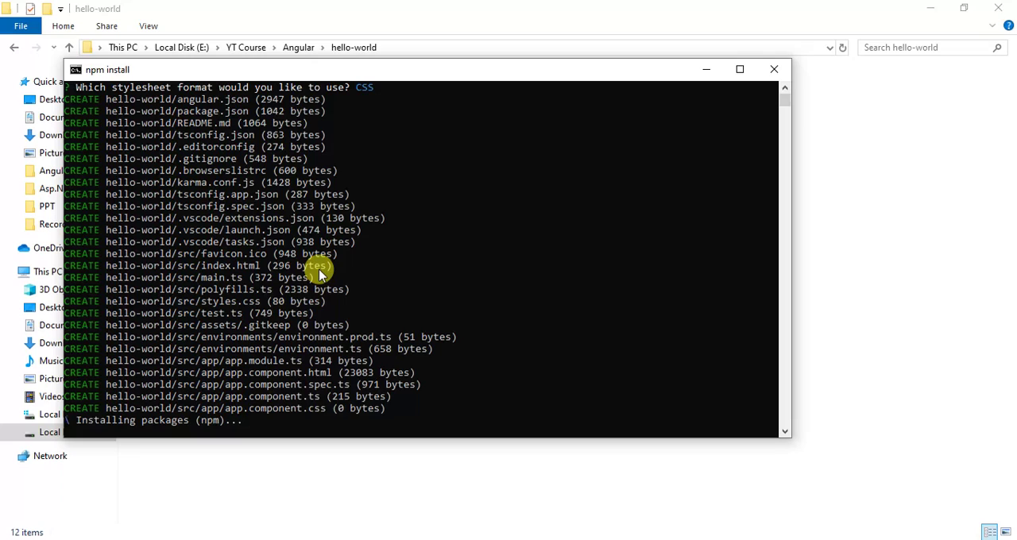
pyautogui.moveTo(206, 434)
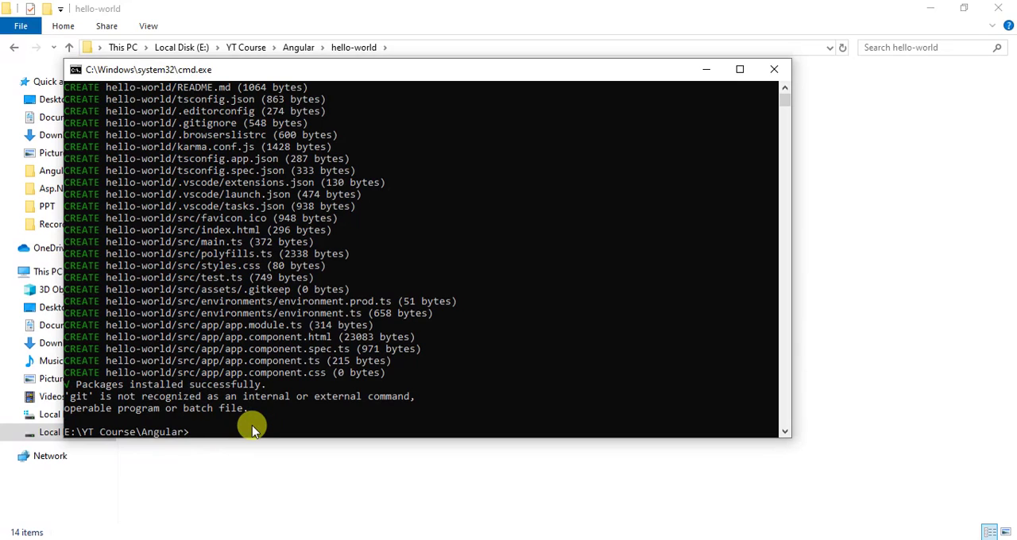
pyautogui.moveTo(447, 438)
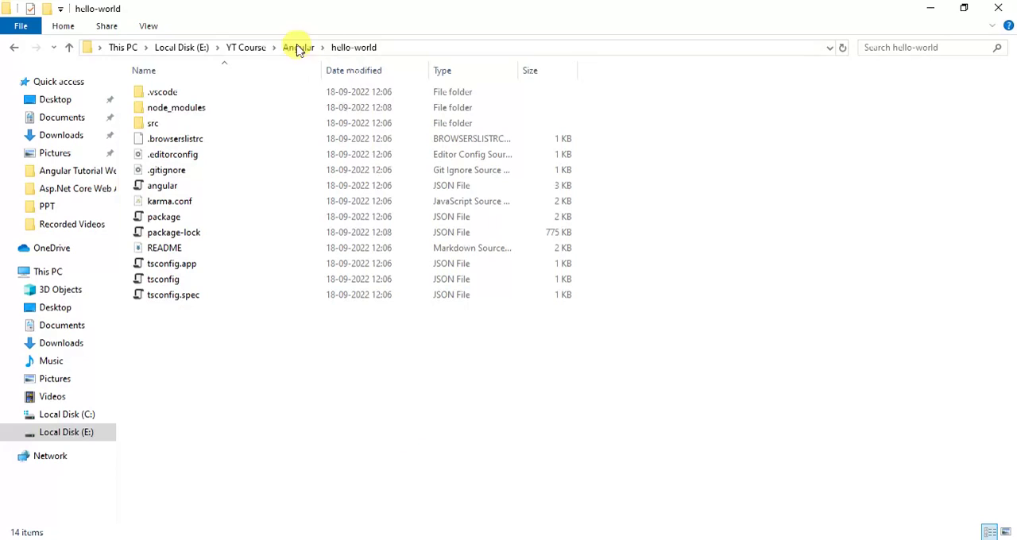
# Browse the installed packages in node_modules, then return to hello-world.
pyautogui.click(176, 107)
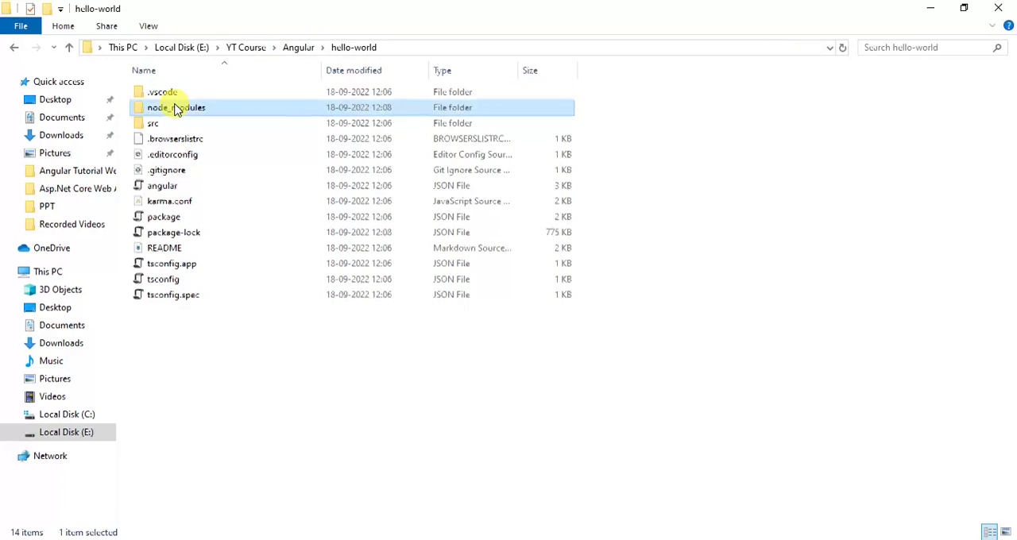
pyautogui.doubleClick(176, 107)
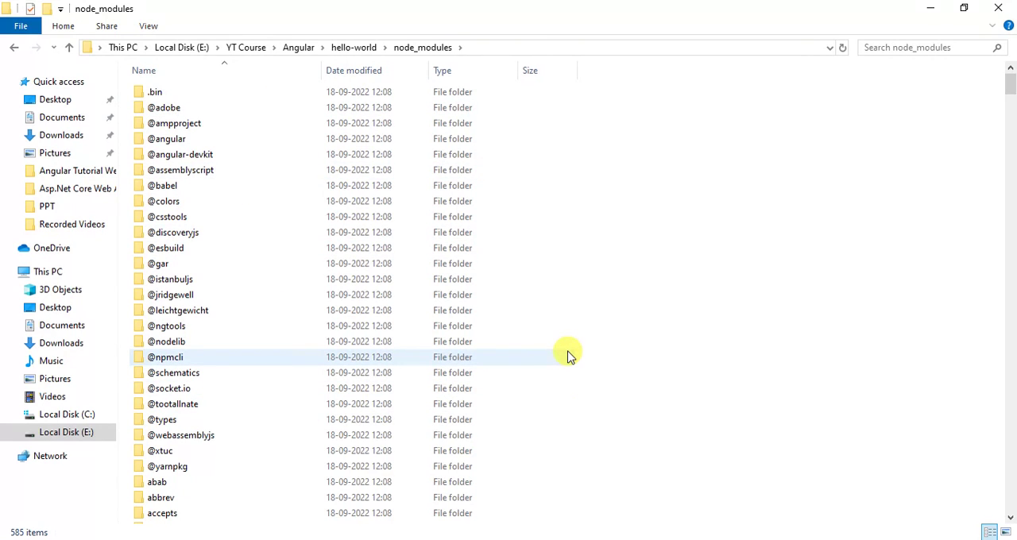
pyautogui.moveTo(602, 509)
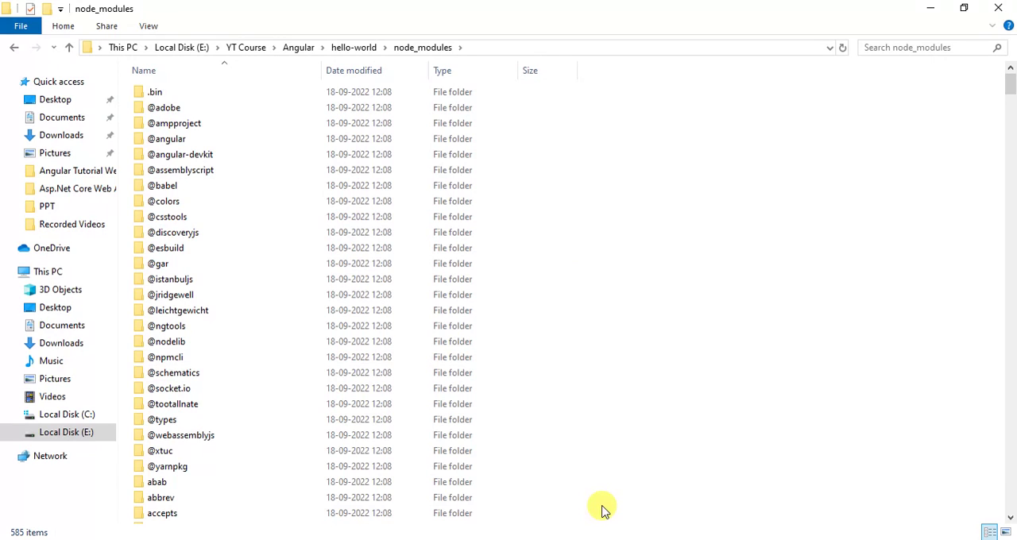
pyautogui.moveTo(698, 257)
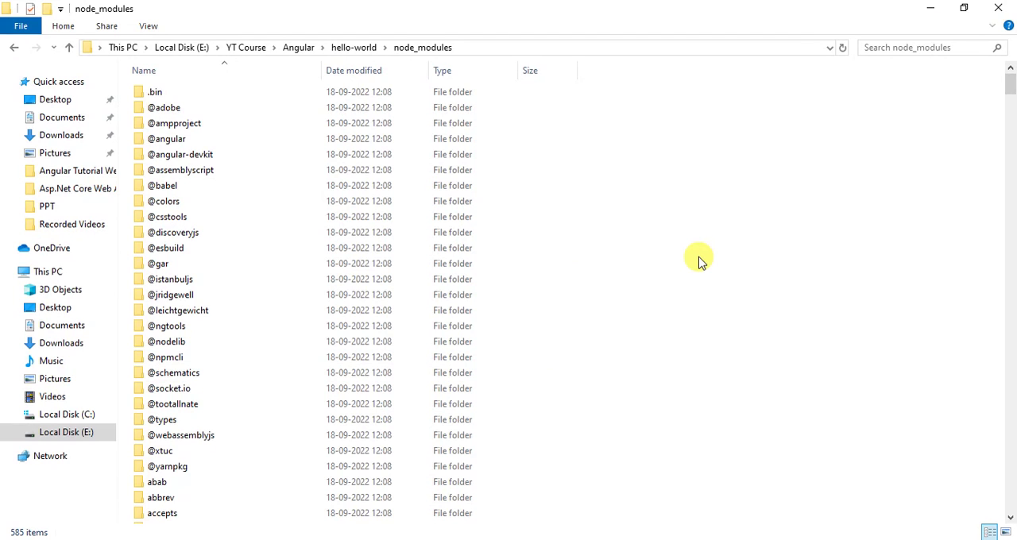
pyautogui.click(354, 47)
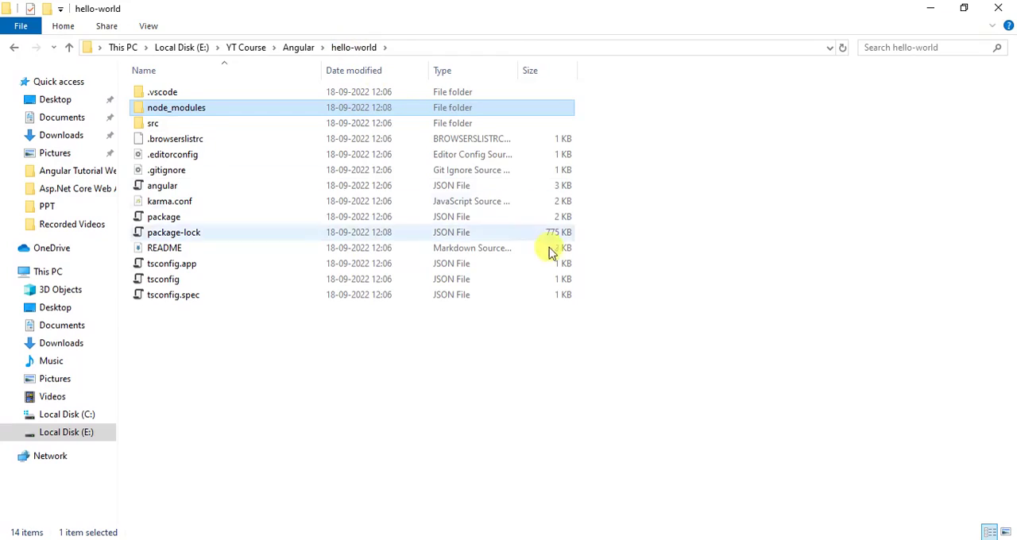
pyautogui.click(384, 364)
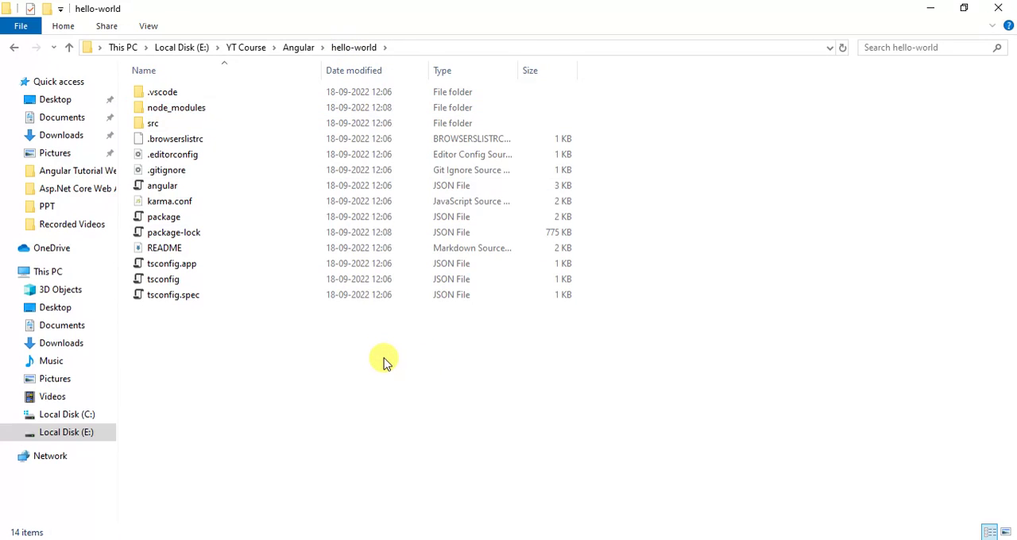
# Open hello-world with Code and trust its authors.
pyautogui.rightClick(384, 358)
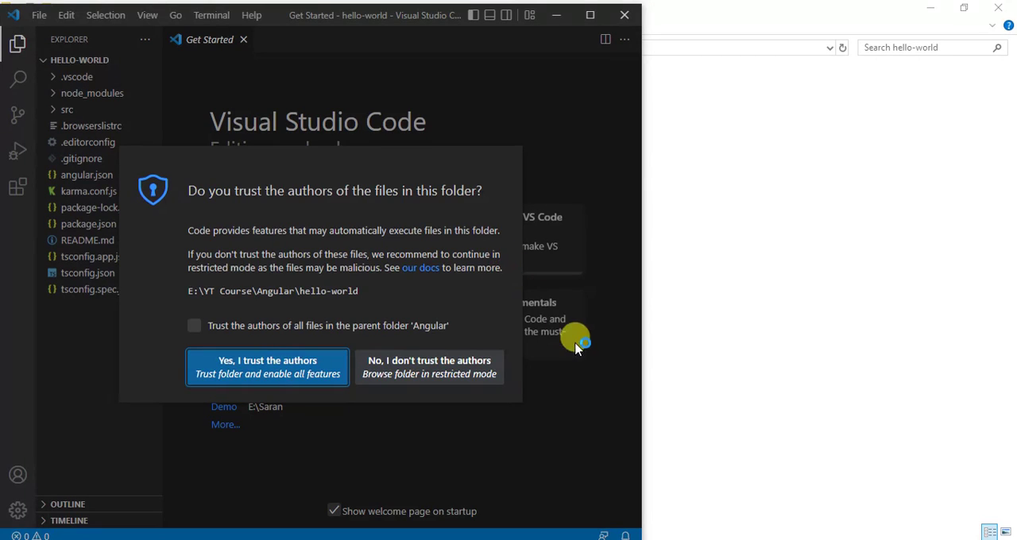
pyautogui.click(268, 366)
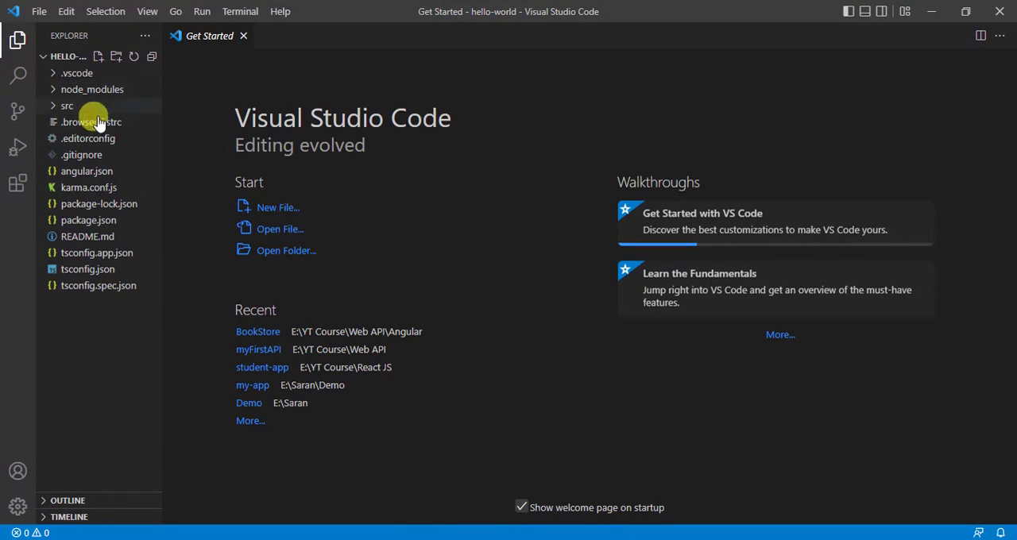
pyautogui.moveTo(89, 138)
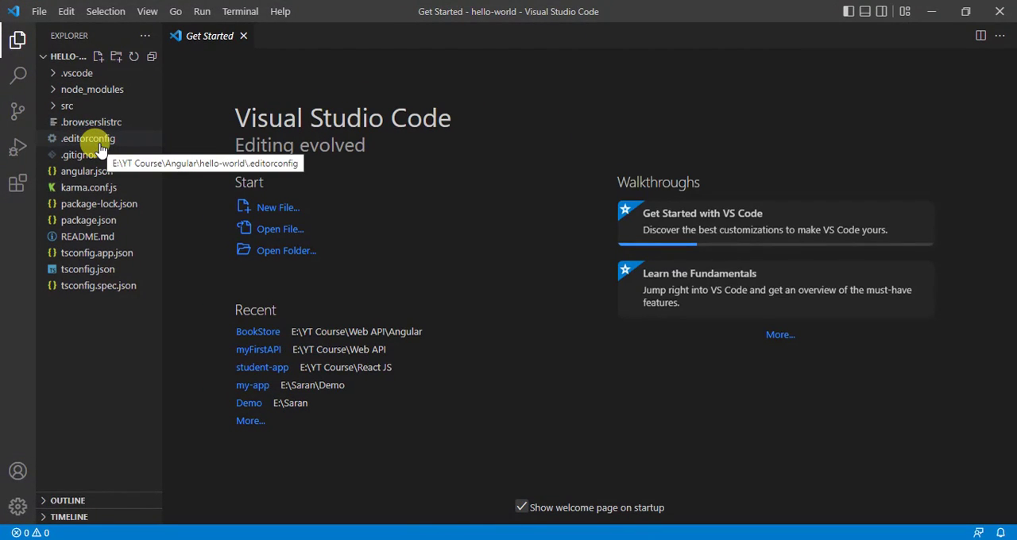
pyautogui.moveTo(111, 142)
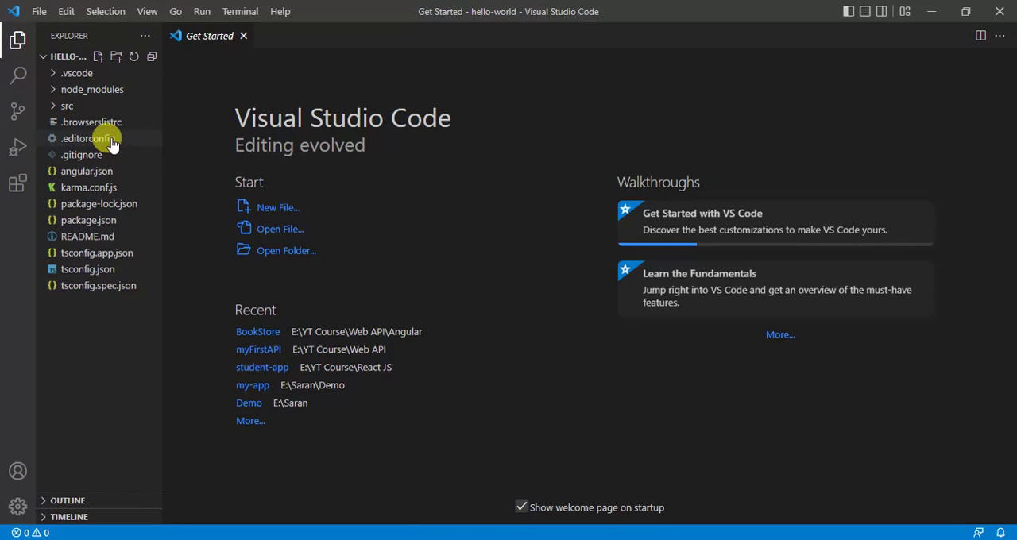
pyautogui.moveTo(99, 285)
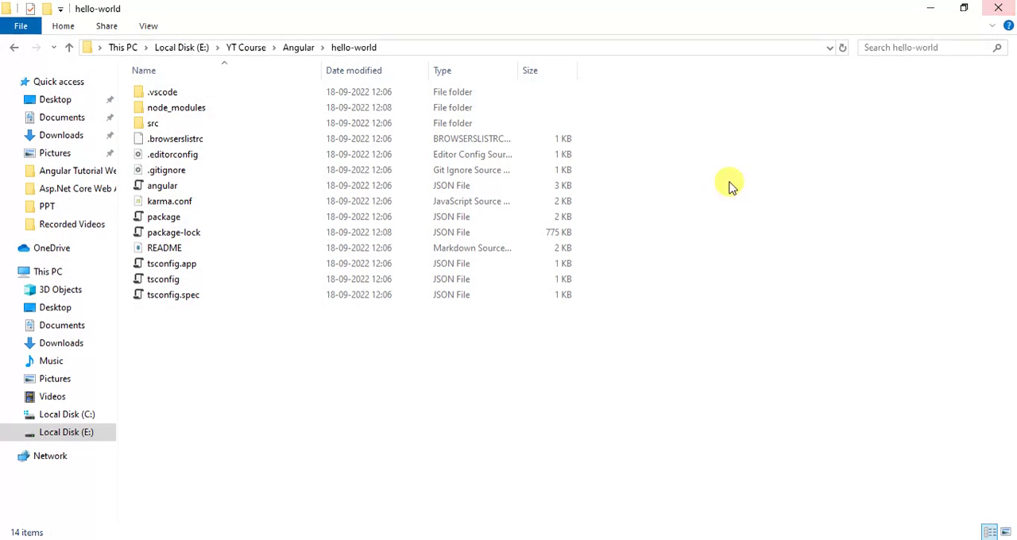
pyautogui.moveTo(707, 356)
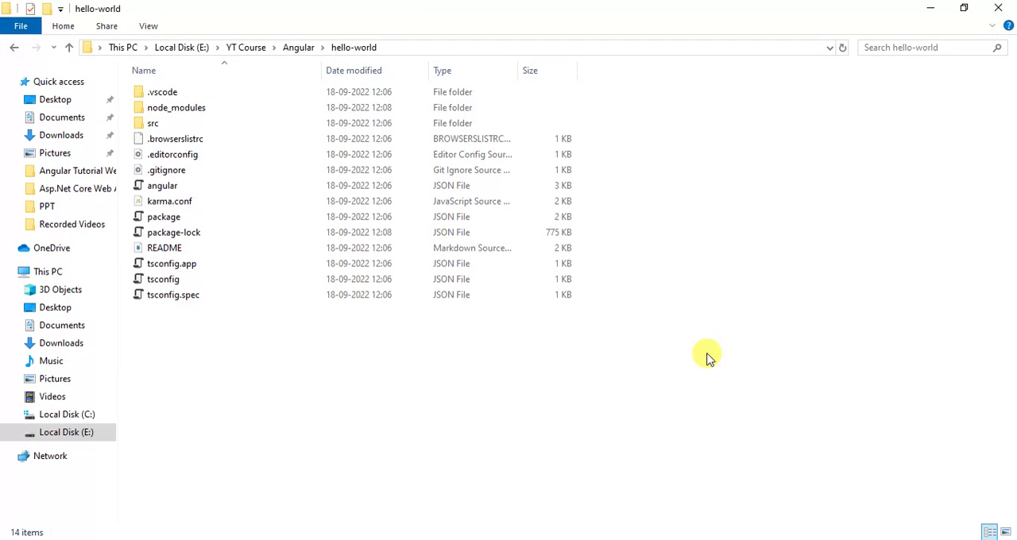
pyautogui.moveTo(576, 420)
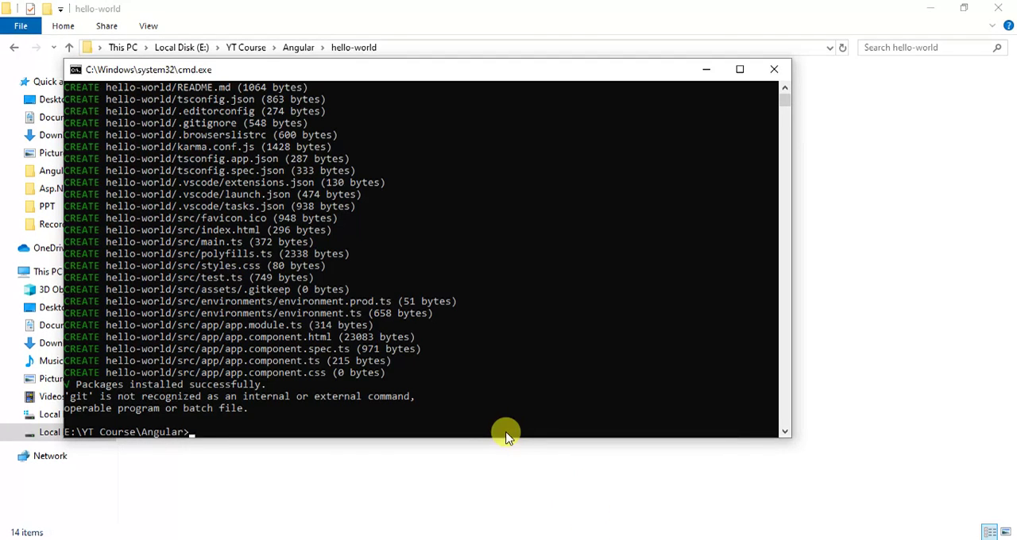
pyautogui.moveTo(167, 441)
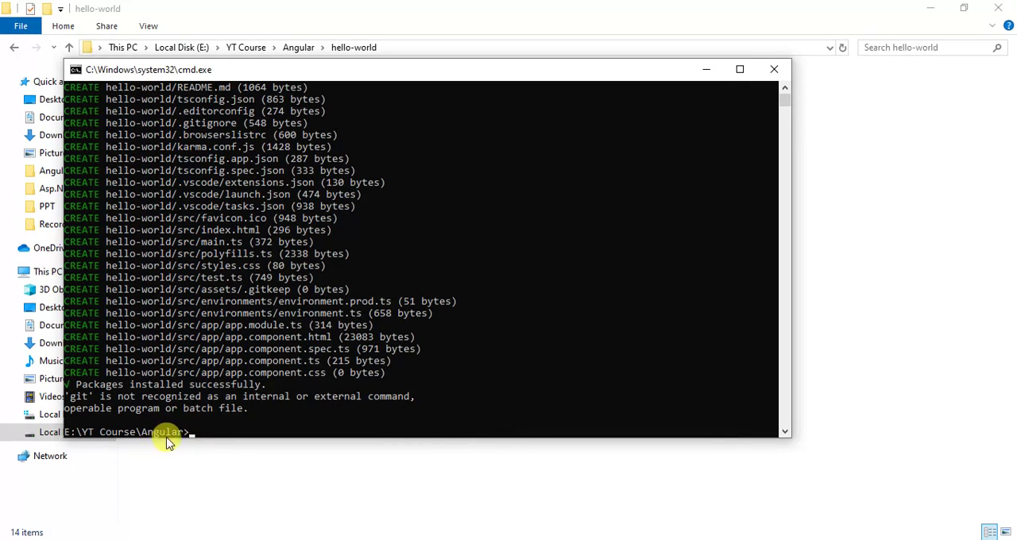
pyautogui.moveTo(209, 436)
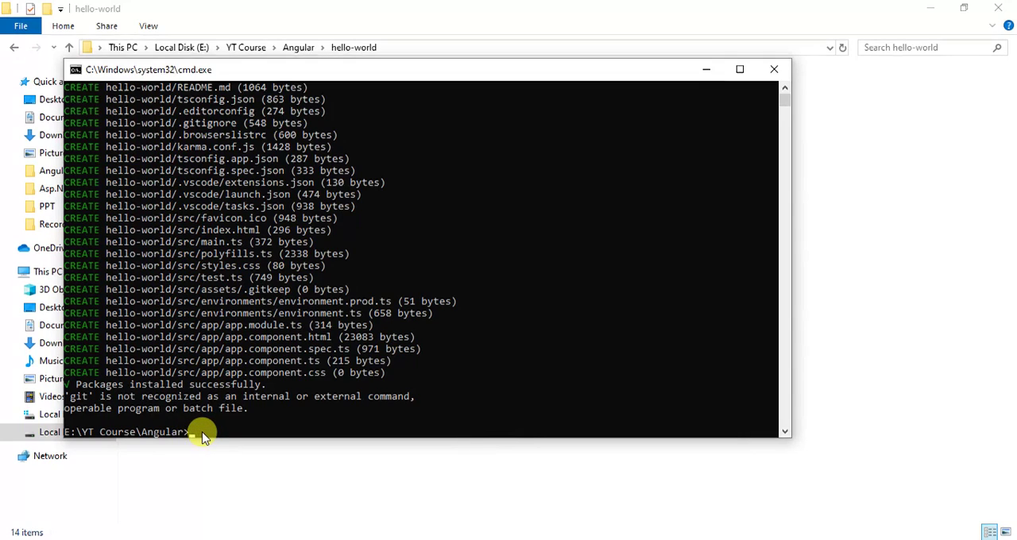
# Change directory into hello-world, retrying after a misspelled cd fails.
pyautogui.write('c')
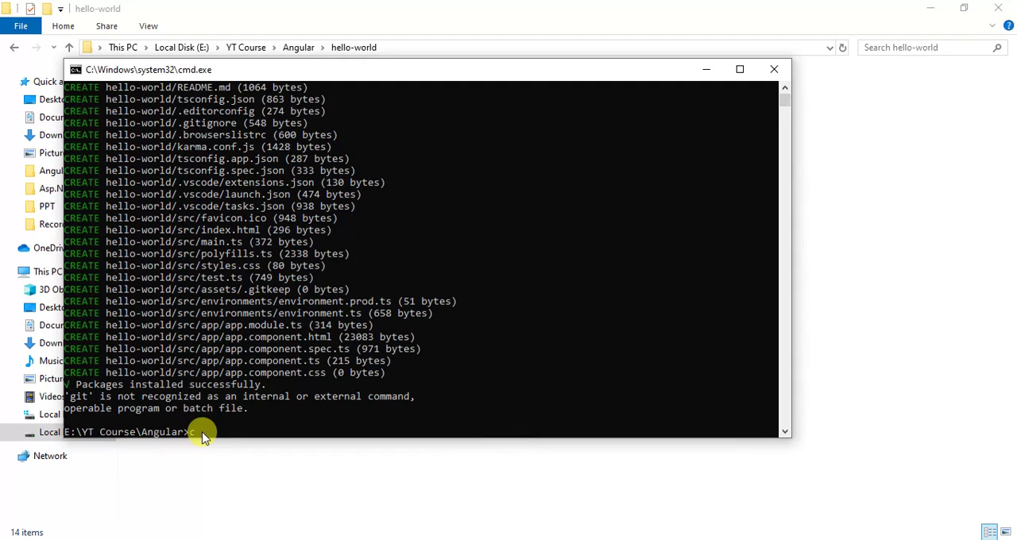
pyautogui.write('cd hellow-wor')
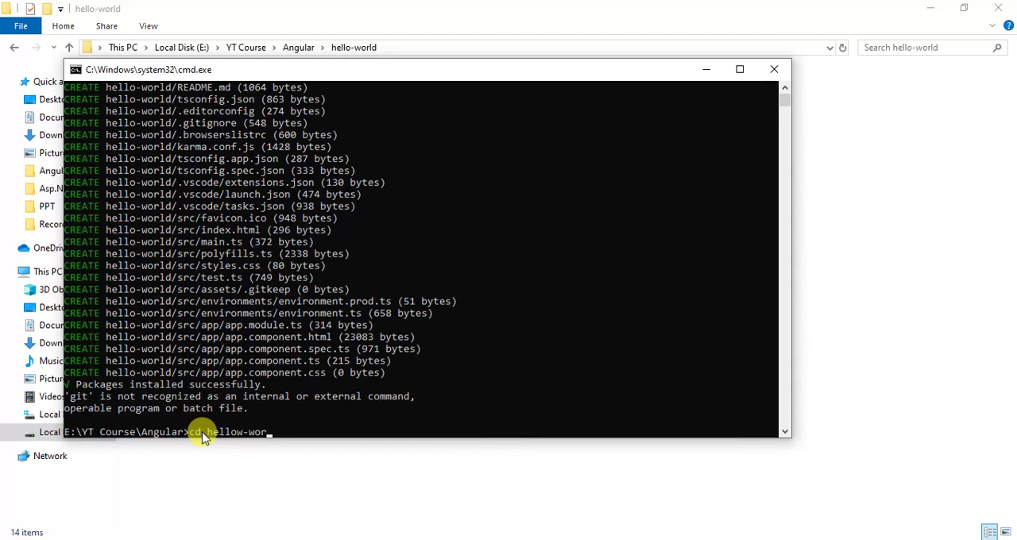
pyautogui.press('Return')
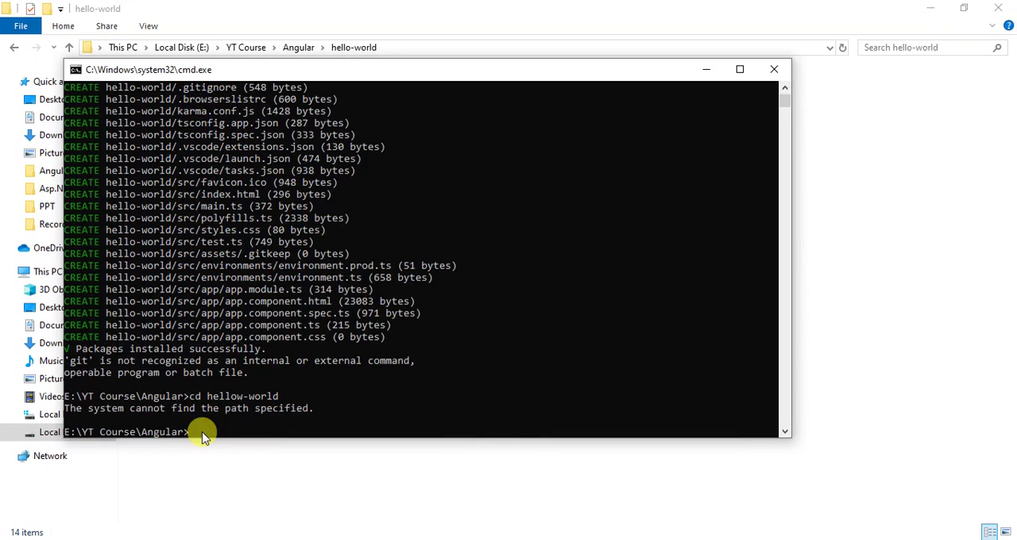
pyautogui.moveTo(189, 419)
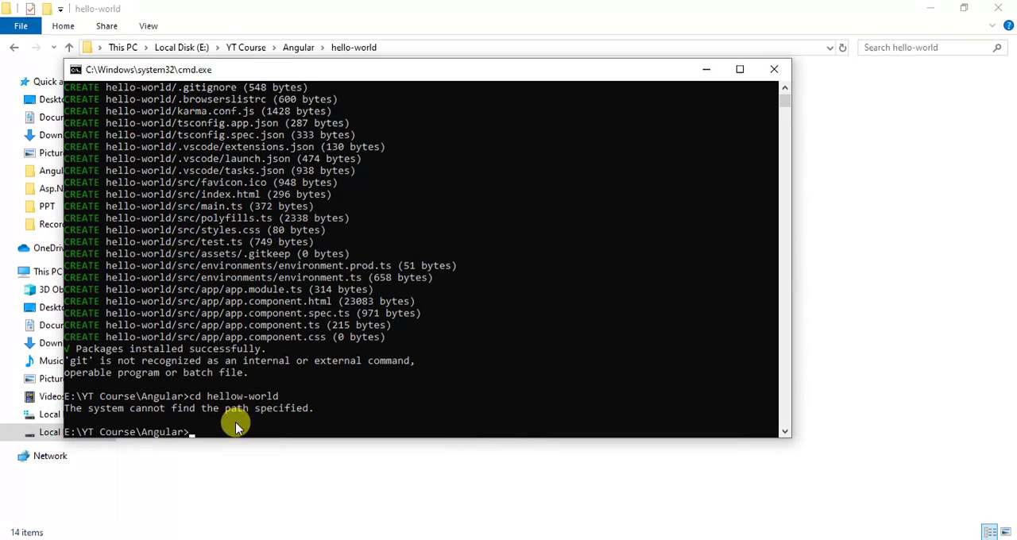
pyautogui.write('cd')
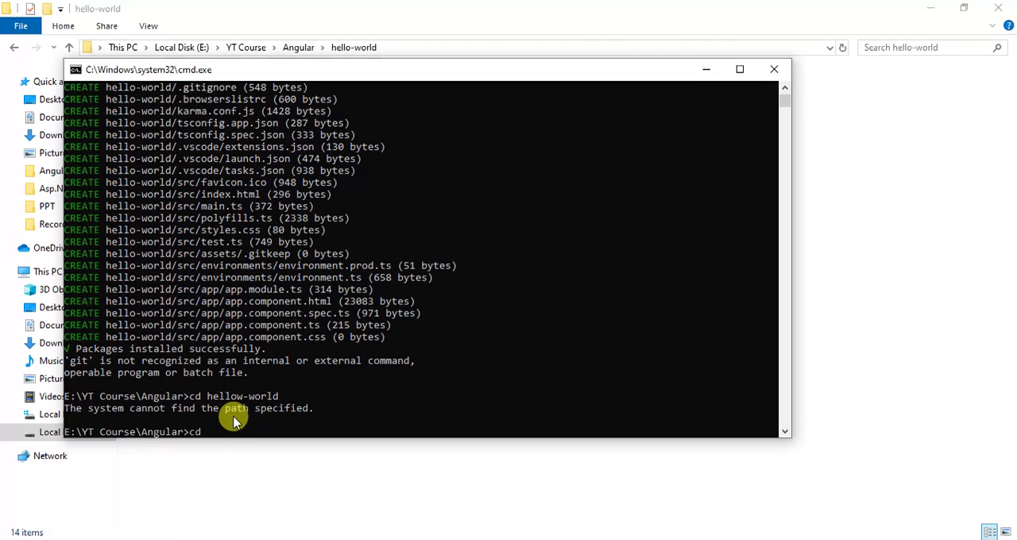
pyautogui.write('hello-w')
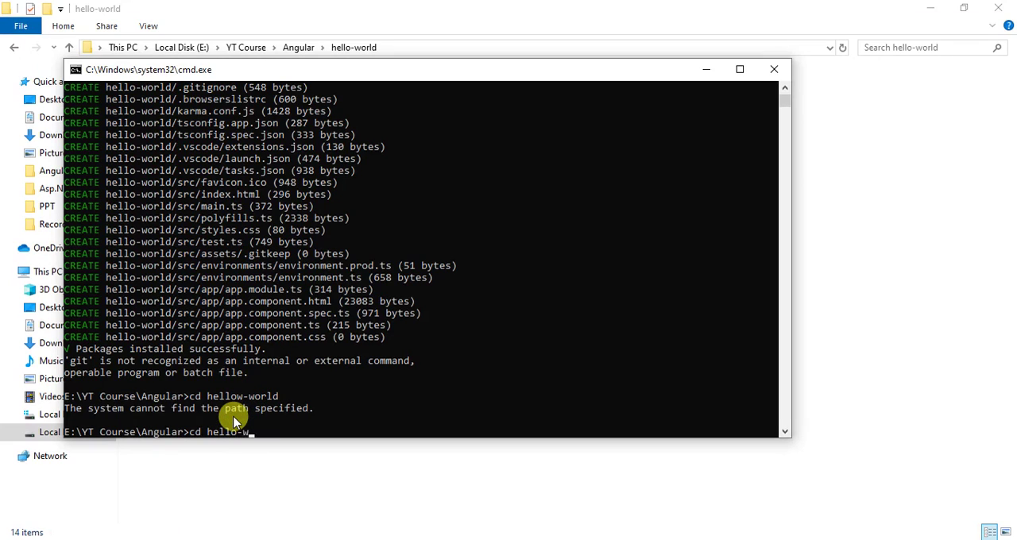
pyautogui.press('Return')
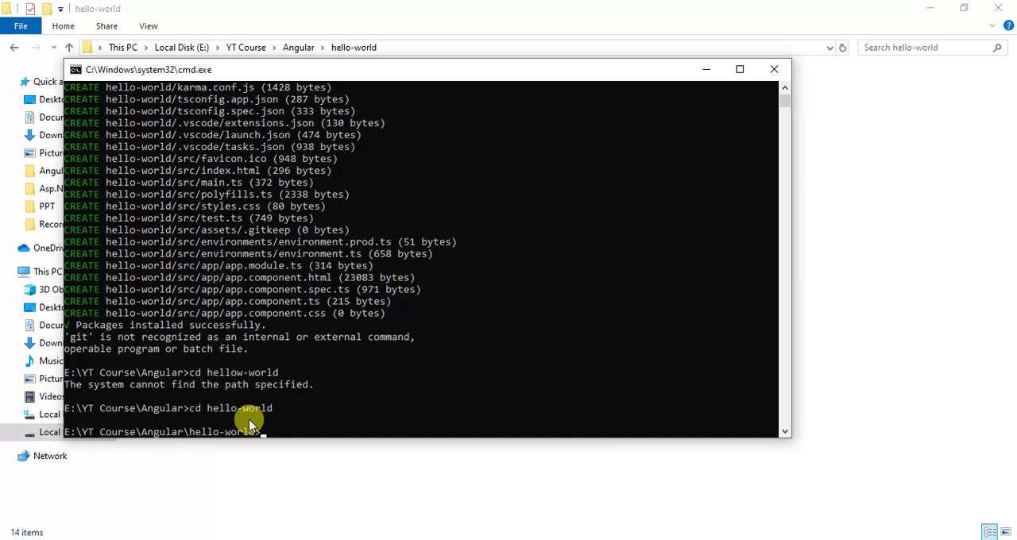
pyautogui.moveTo(286, 434)
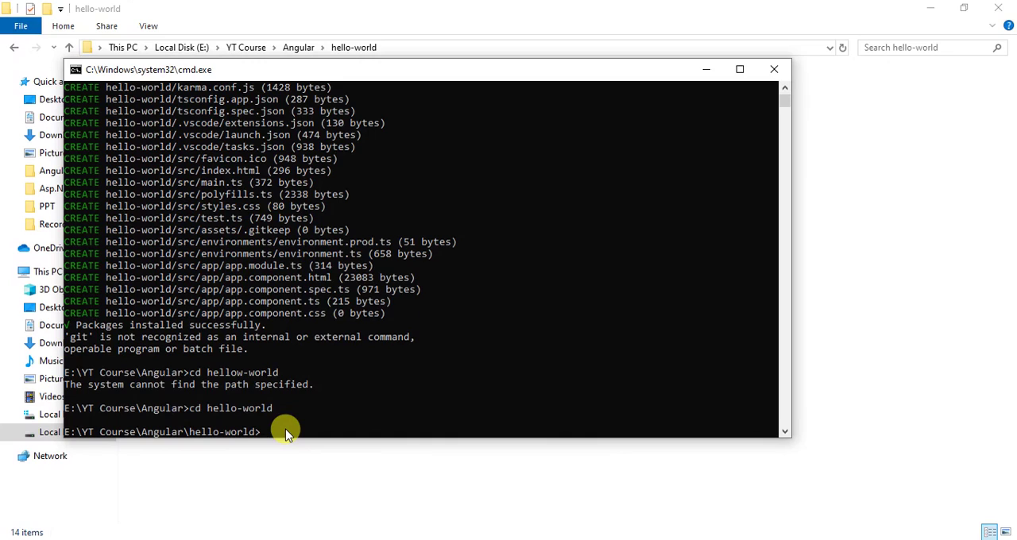
# Run code . to open the hello-world project in Visual Studio Code.
pyautogui.write('code')
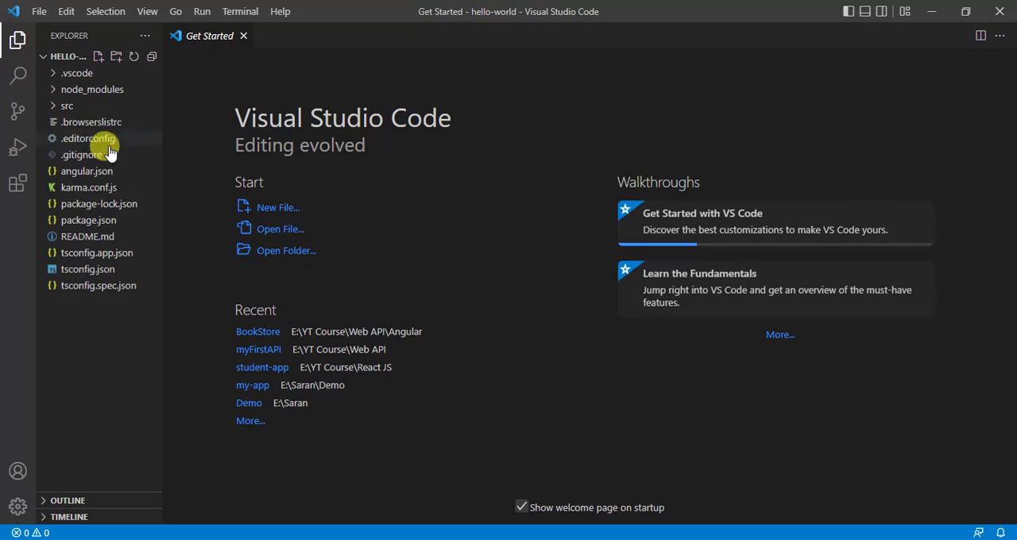
pyautogui.moveTo(108, 236)
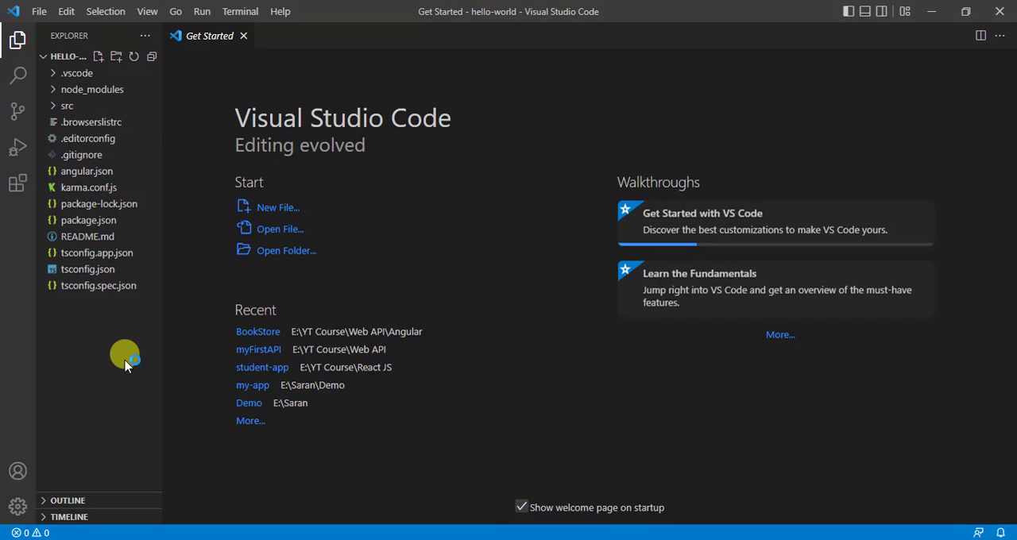
pyautogui.moveTo(127, 330)
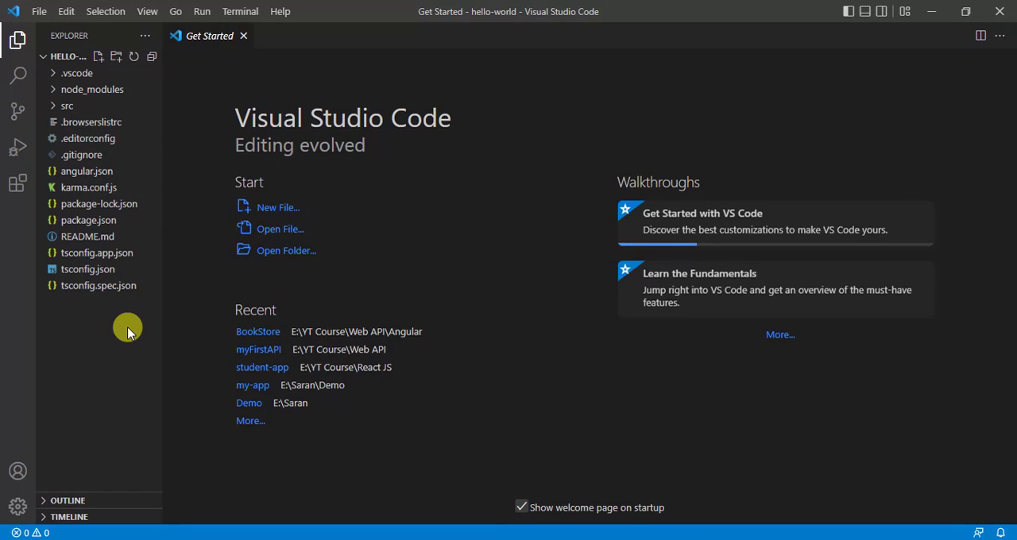